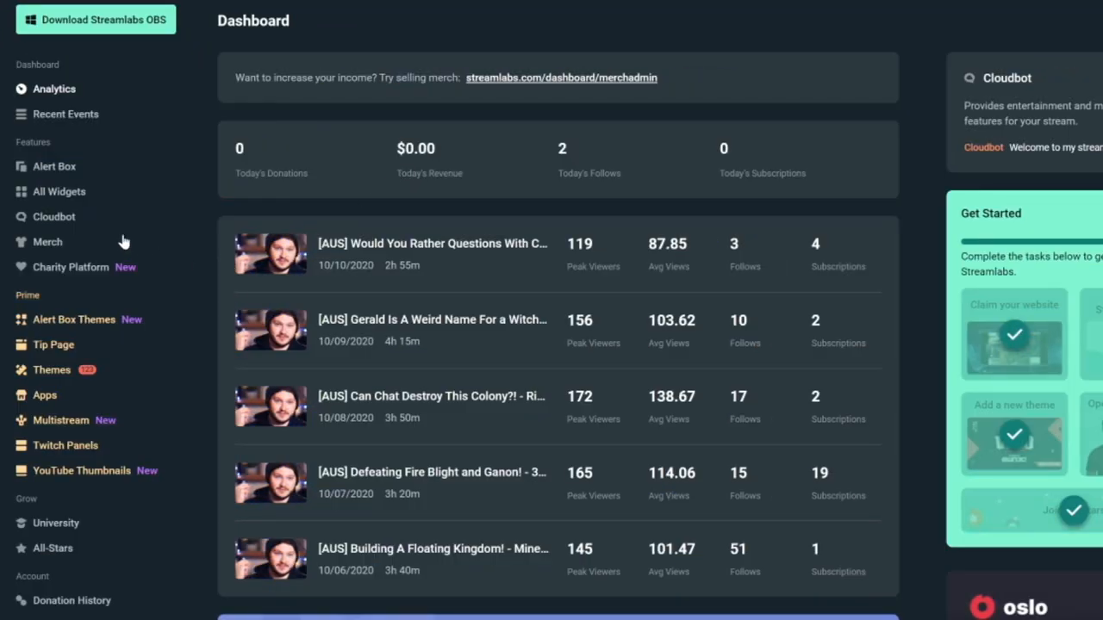
Open Cloudbot from the Features sidebar to view its moderation protections.
left_click(53, 216)
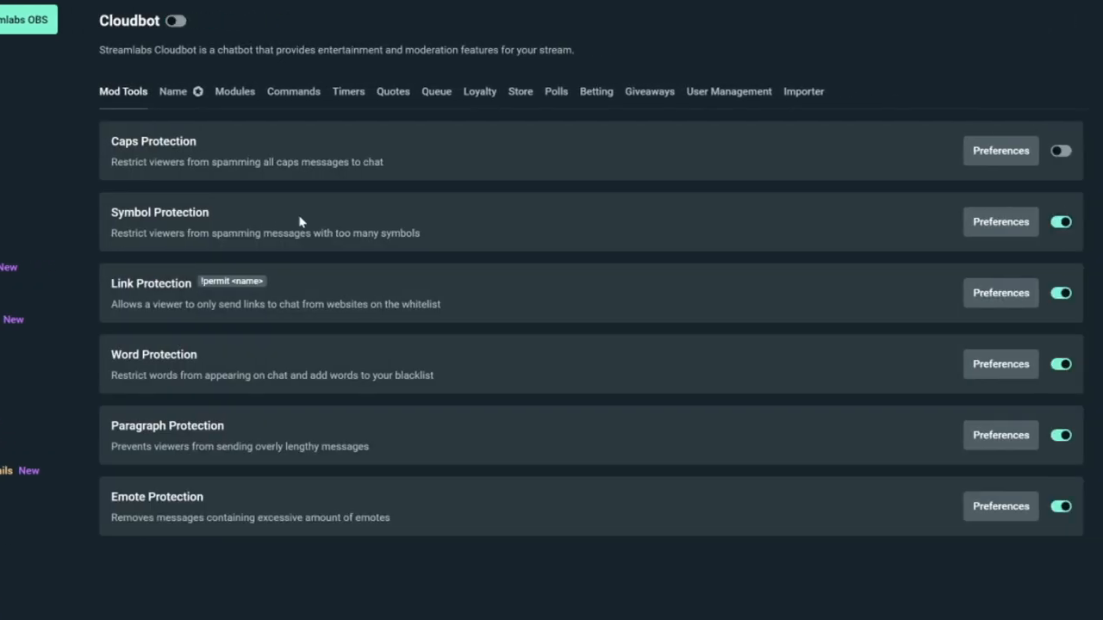
mouse_move(215, 85)
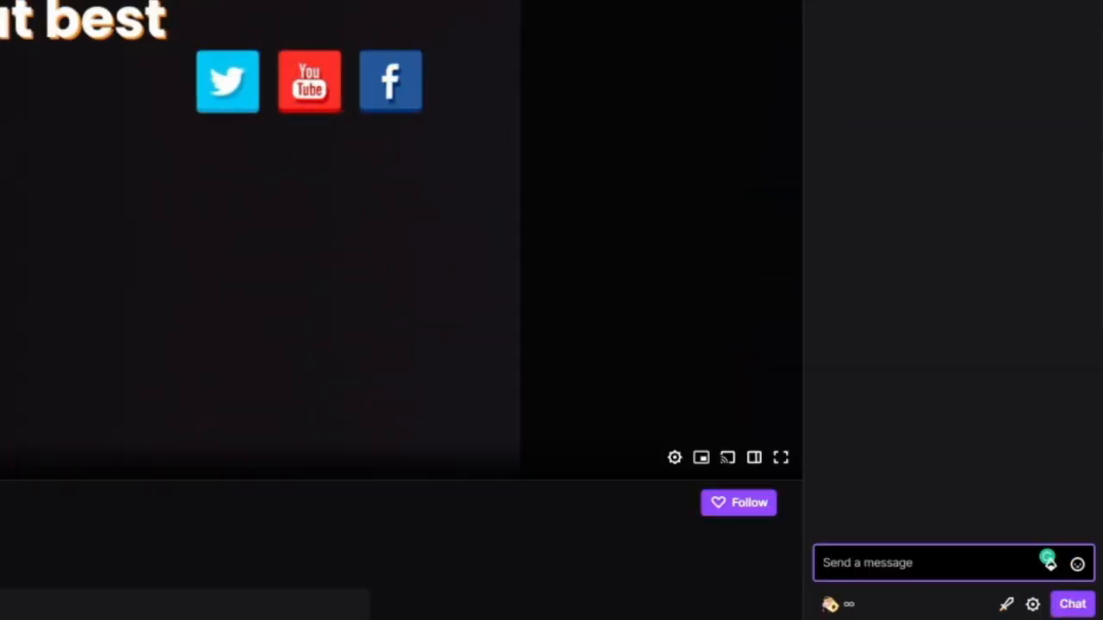
Enter the /mod command for the streamlabs account in Twitch chat.
type("/mod strea")
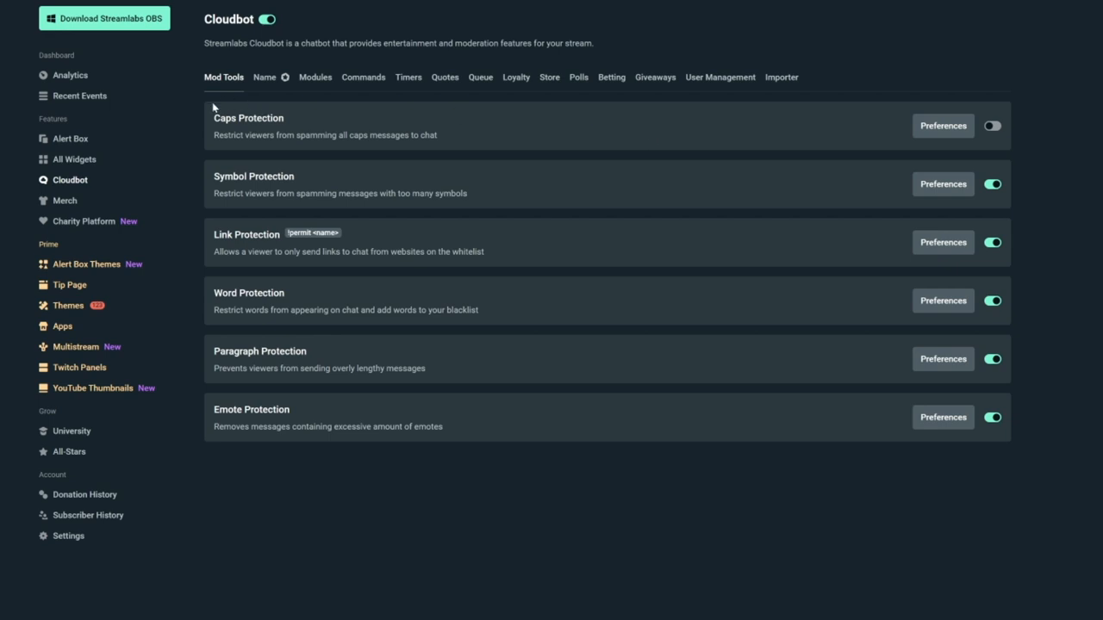
mouse_move(405, 177)
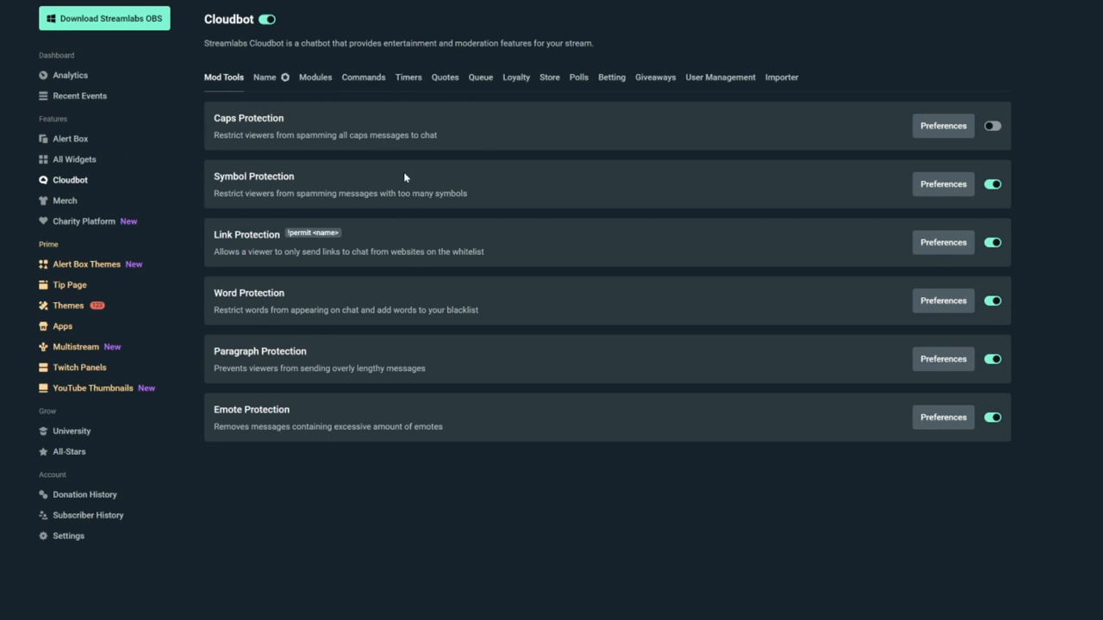
mouse_move(205, 288)
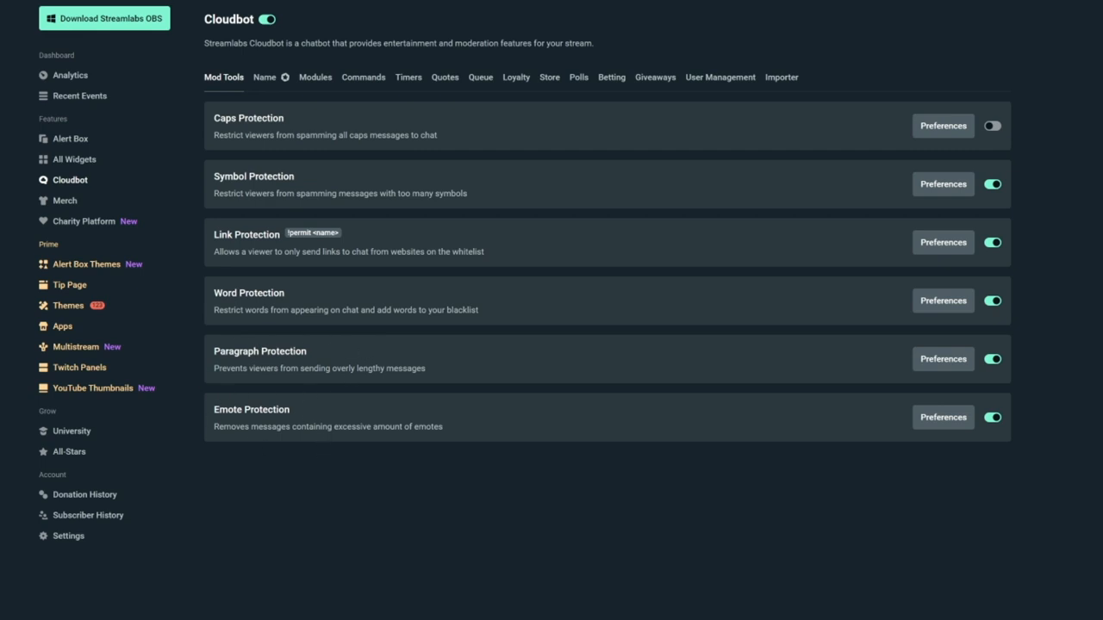
mouse_move(1048, 442)
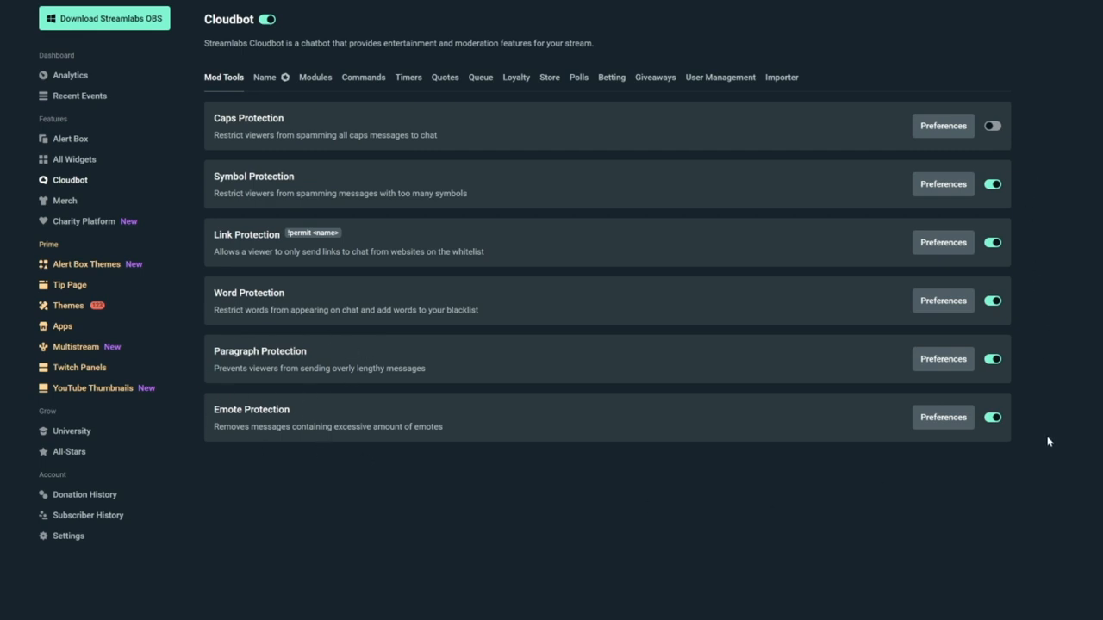
mouse_move(337, 289)
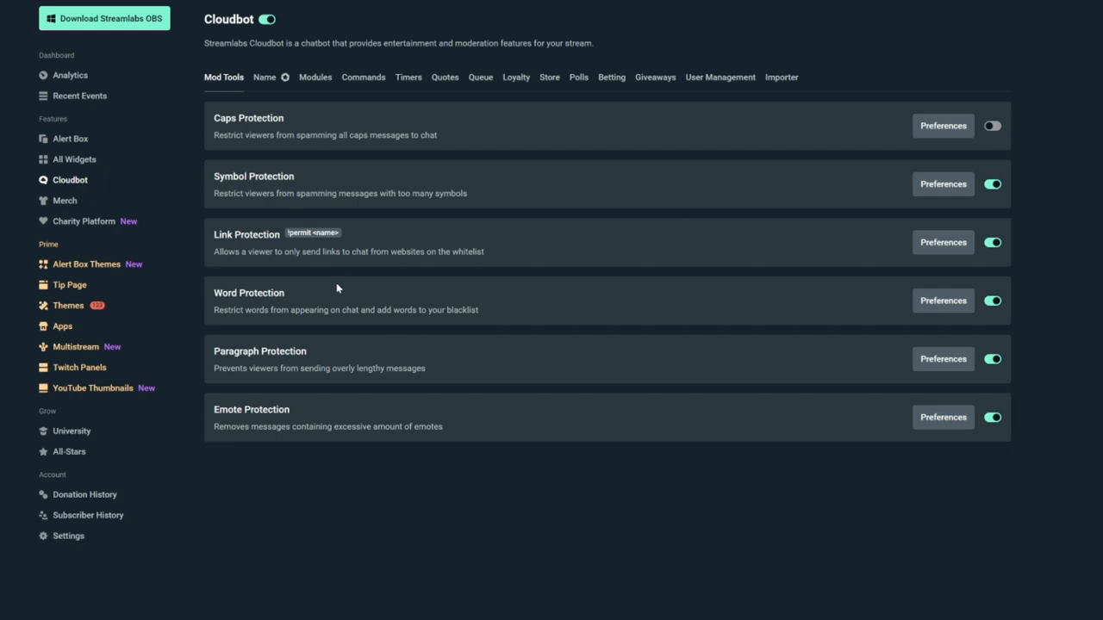
mouse_move(645, 142)
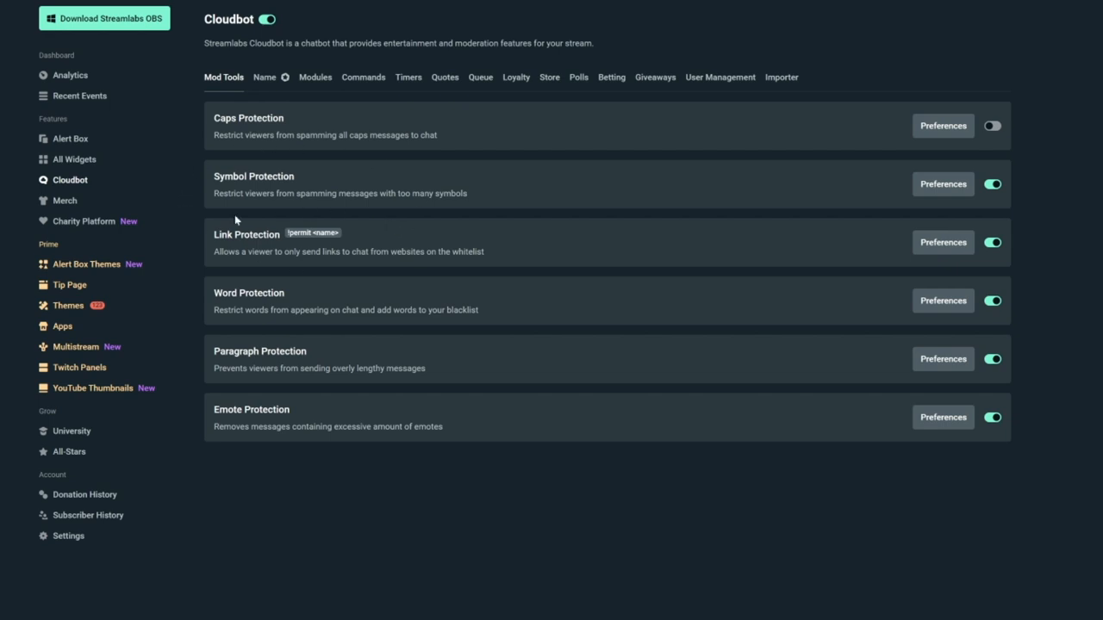
mouse_move(208, 385)
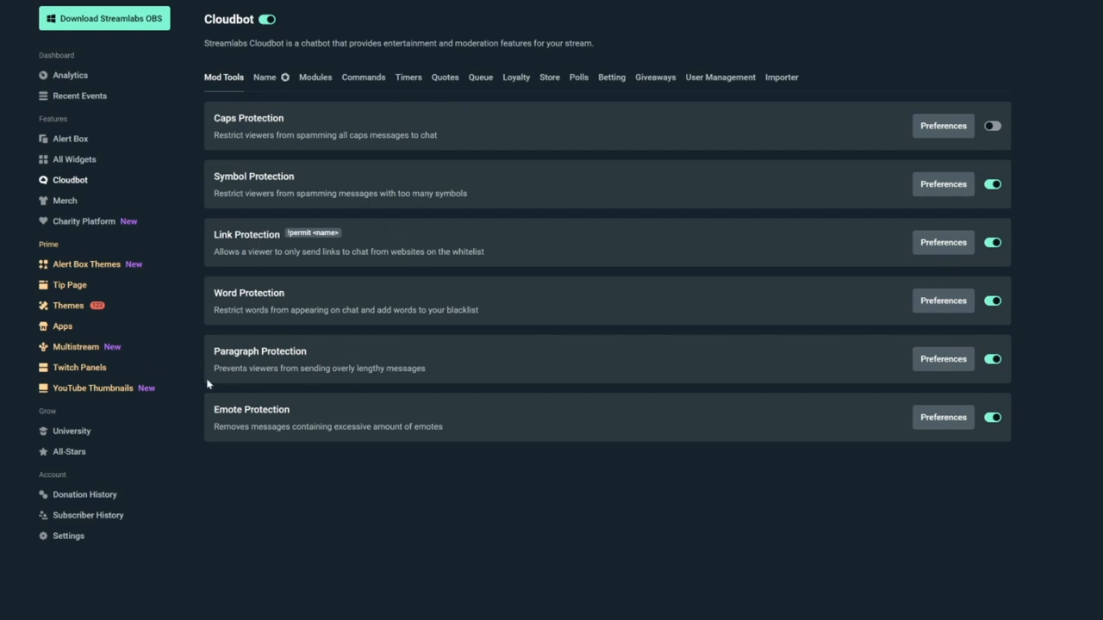
mouse_move(1027, 172)
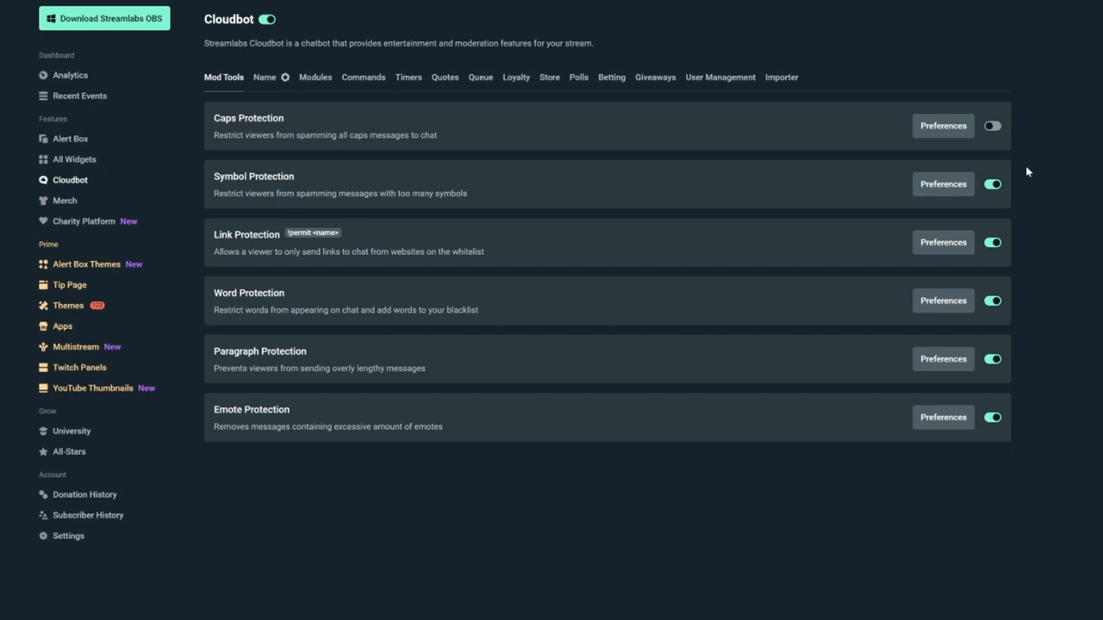
left_click(941, 242)
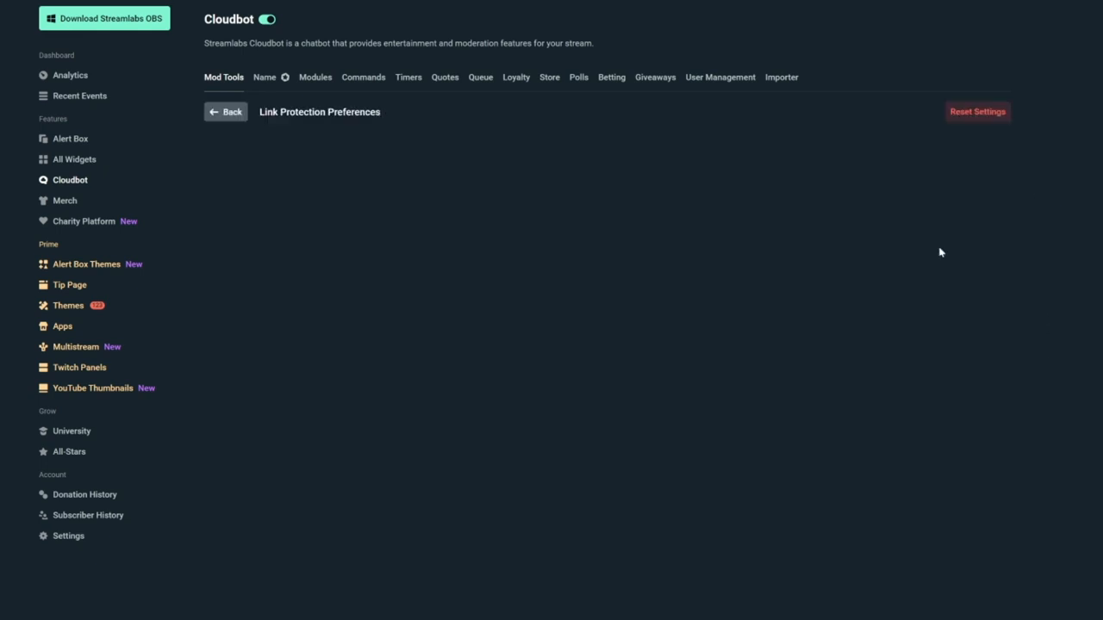
left_click(469, 212)
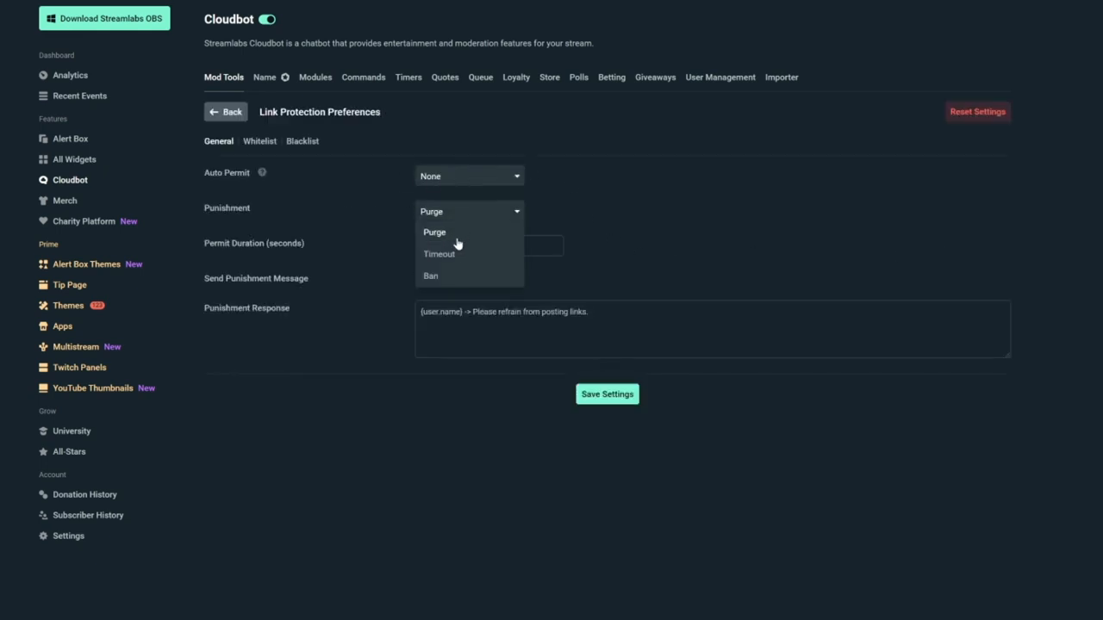
left_click(435, 232)
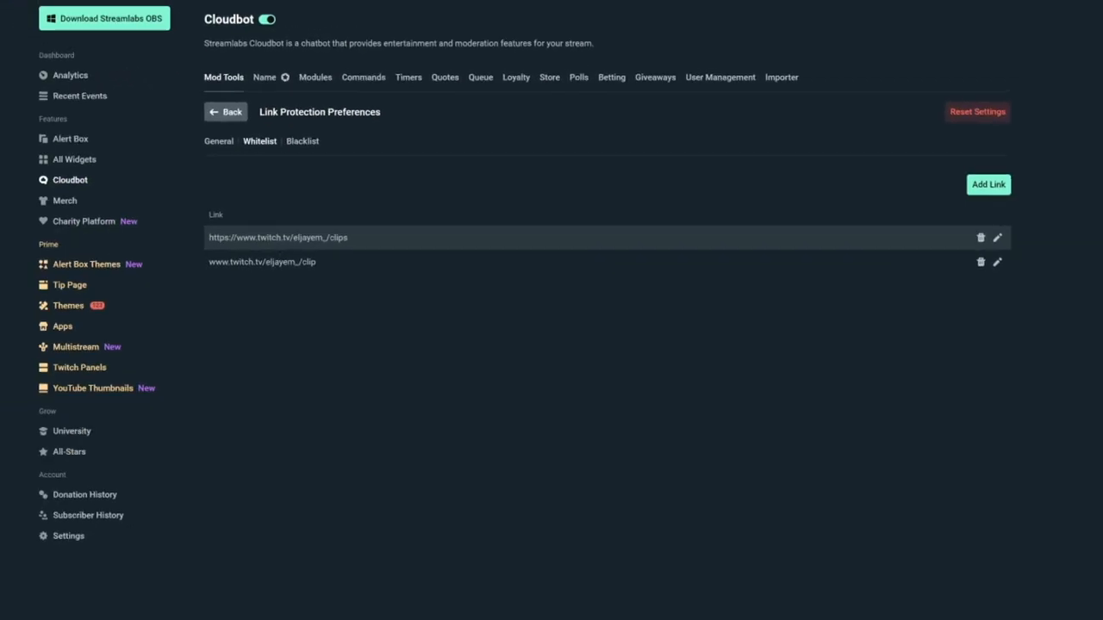
left_click(225, 111)
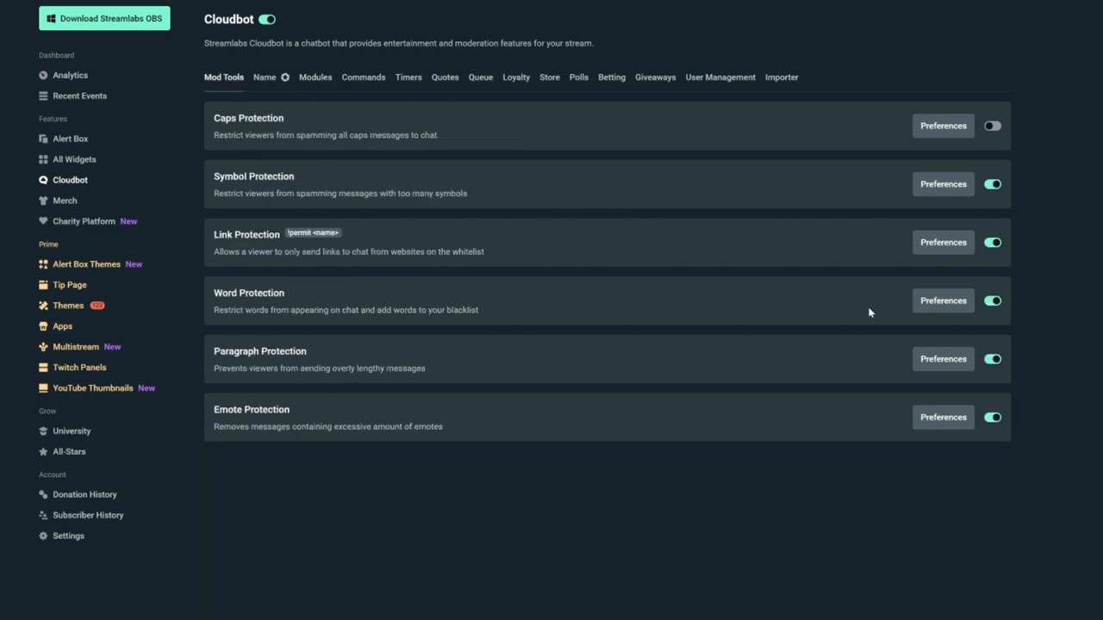
Review Word Protection's Auto Permit options, then show the Loyalty Users list.
left_click(943, 300)
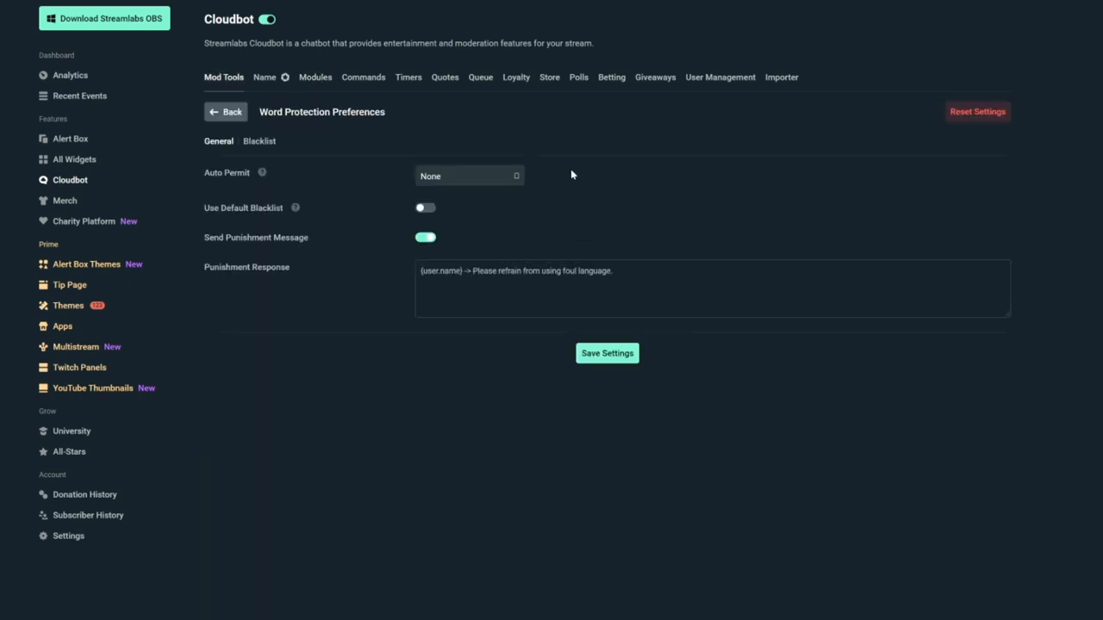
mouse_move(291, 179)
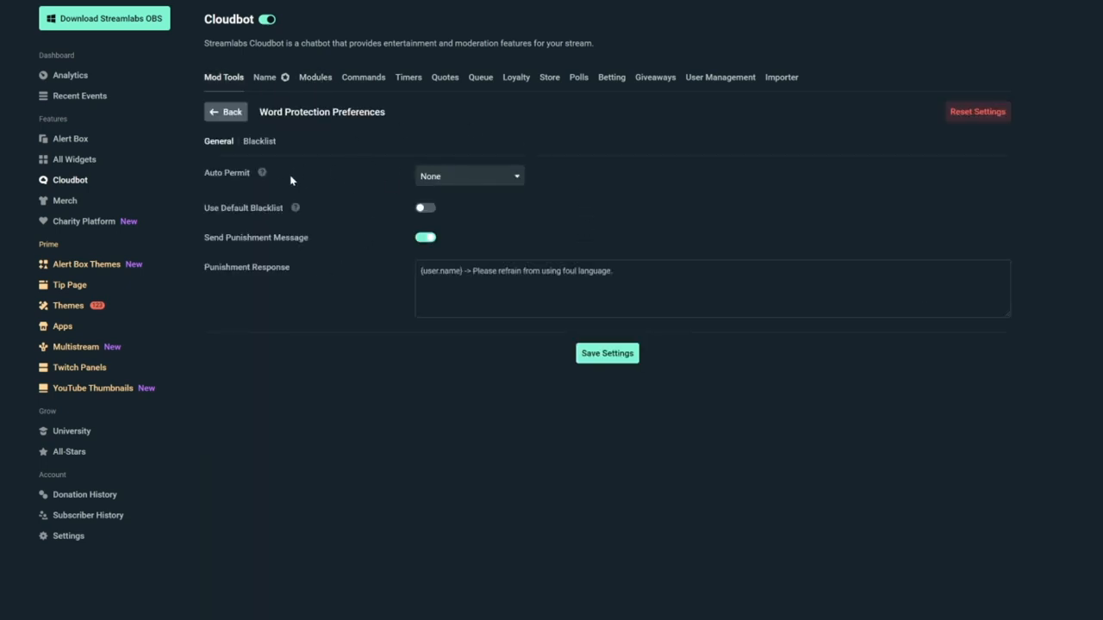
left_click(469, 176)
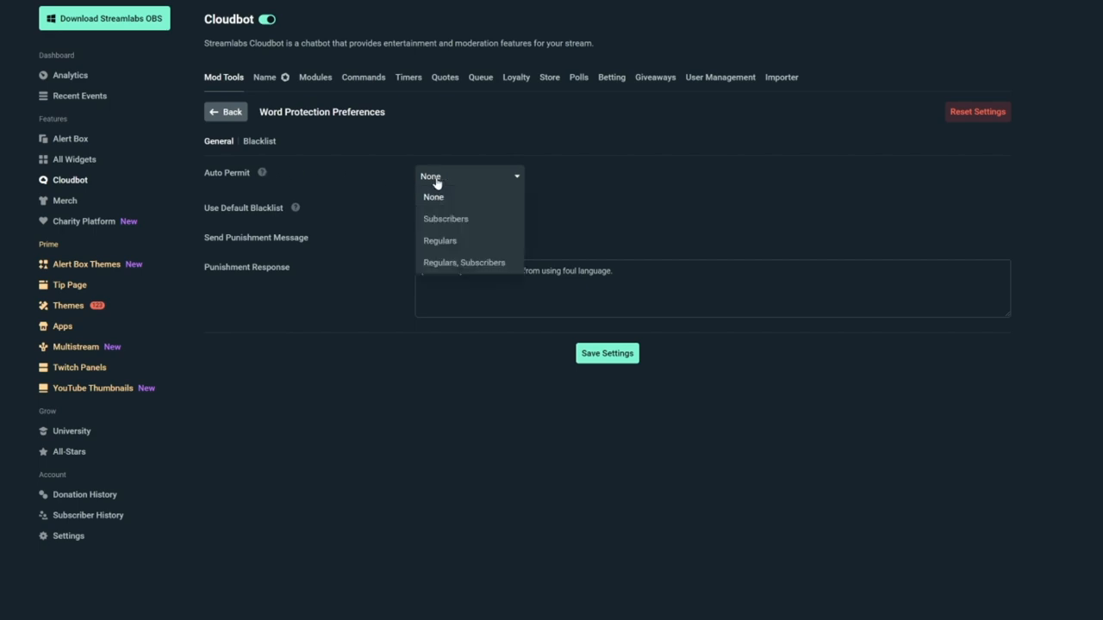
mouse_move(465, 218)
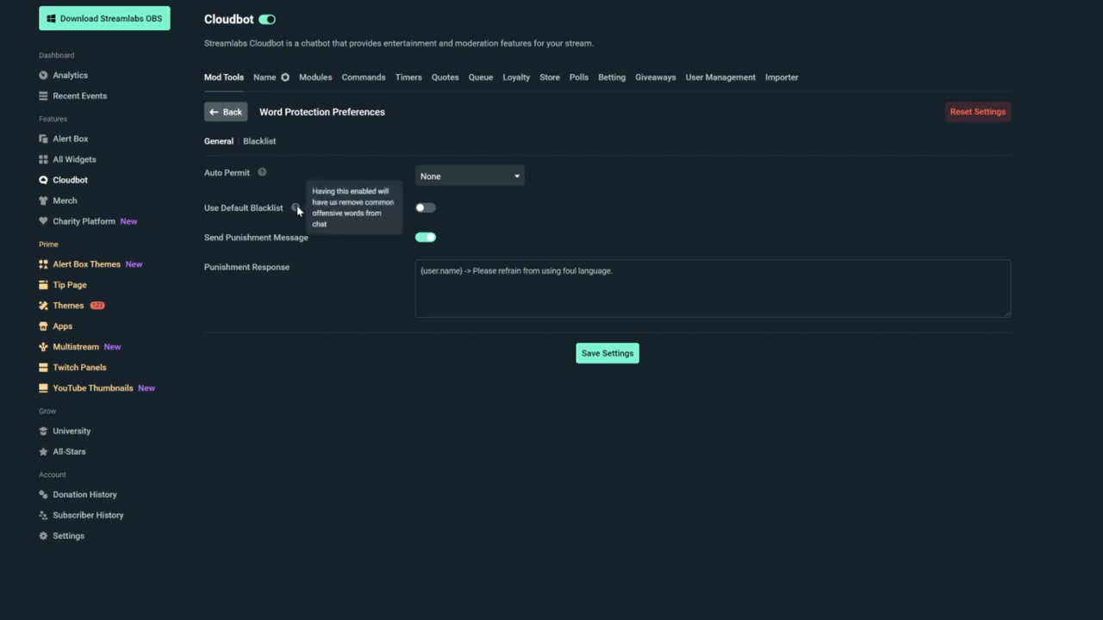
mouse_move(461, 219)
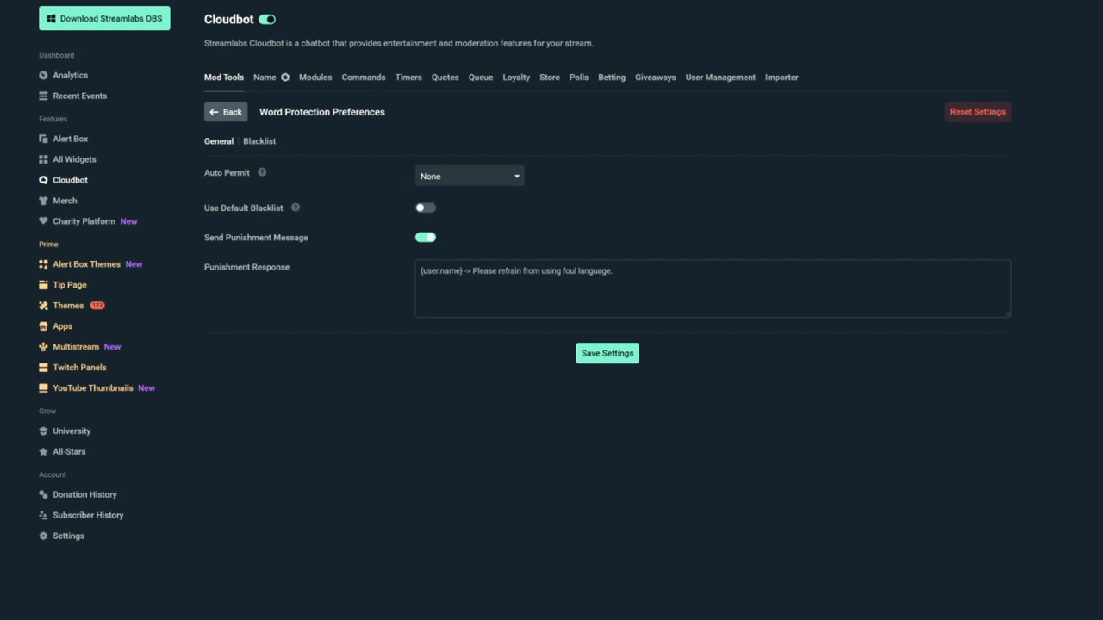
left_click(712, 288)
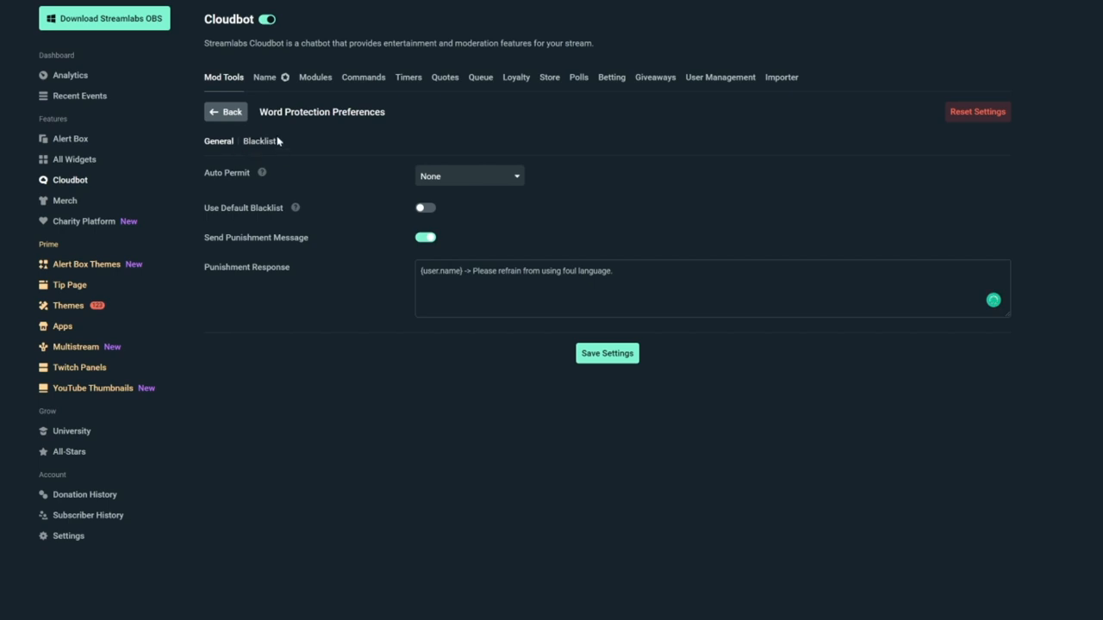
mouse_move(341, 140)
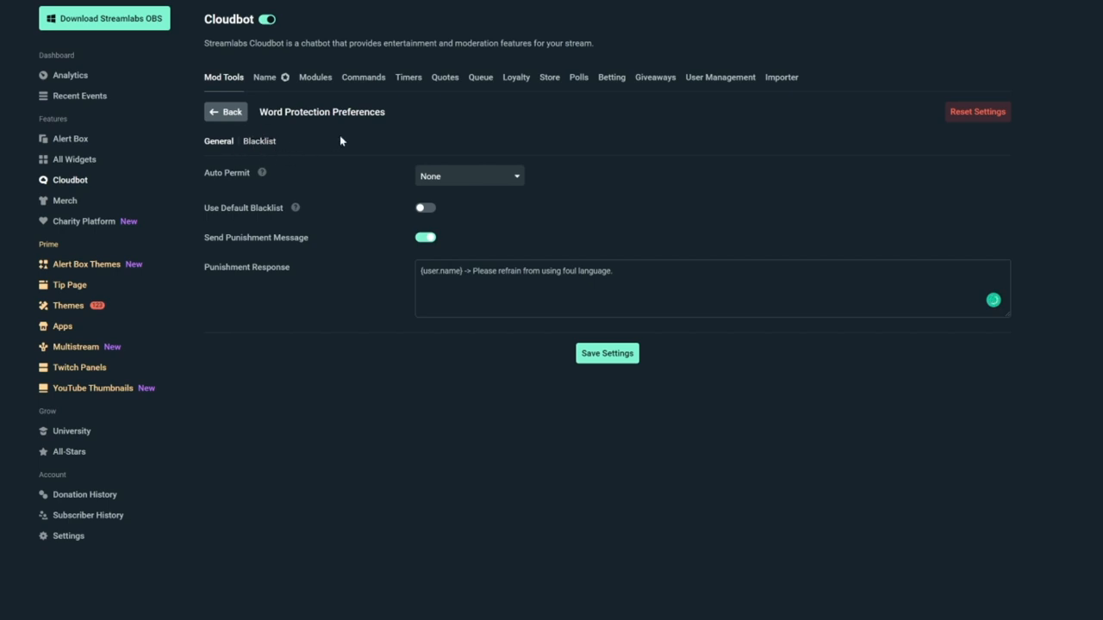
mouse_move(291, 179)
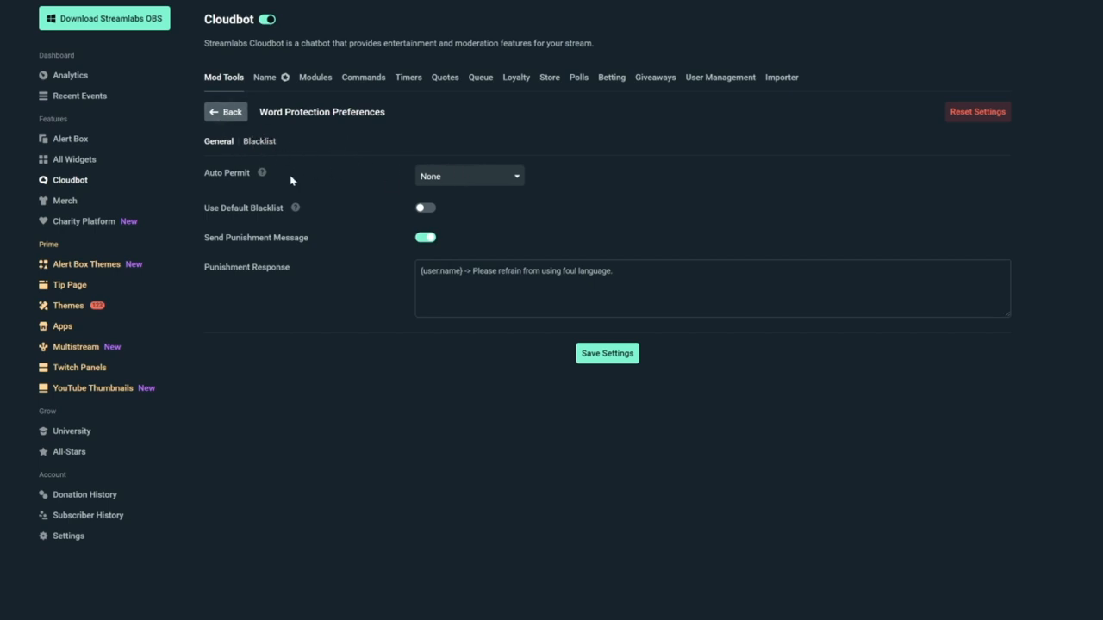
left_click(468, 176)
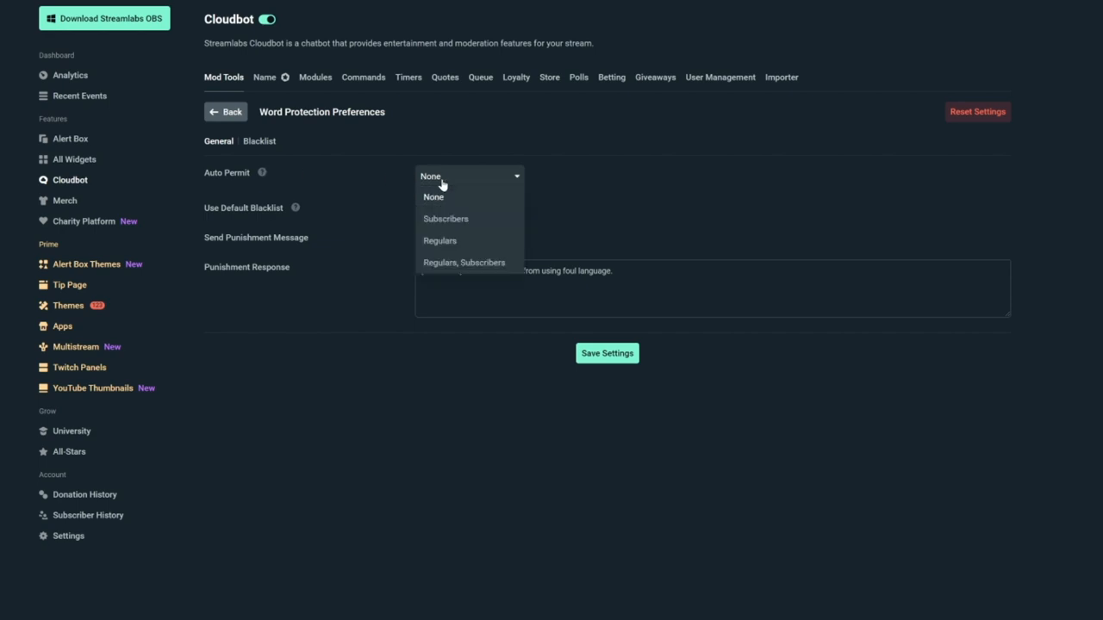
mouse_move(467, 218)
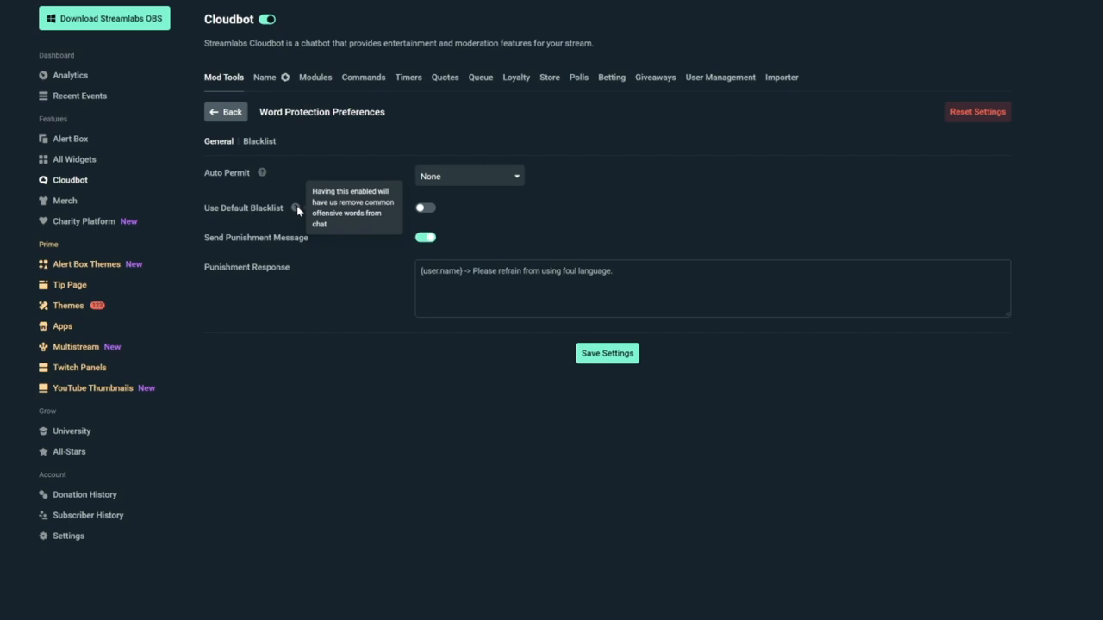
mouse_move(460, 221)
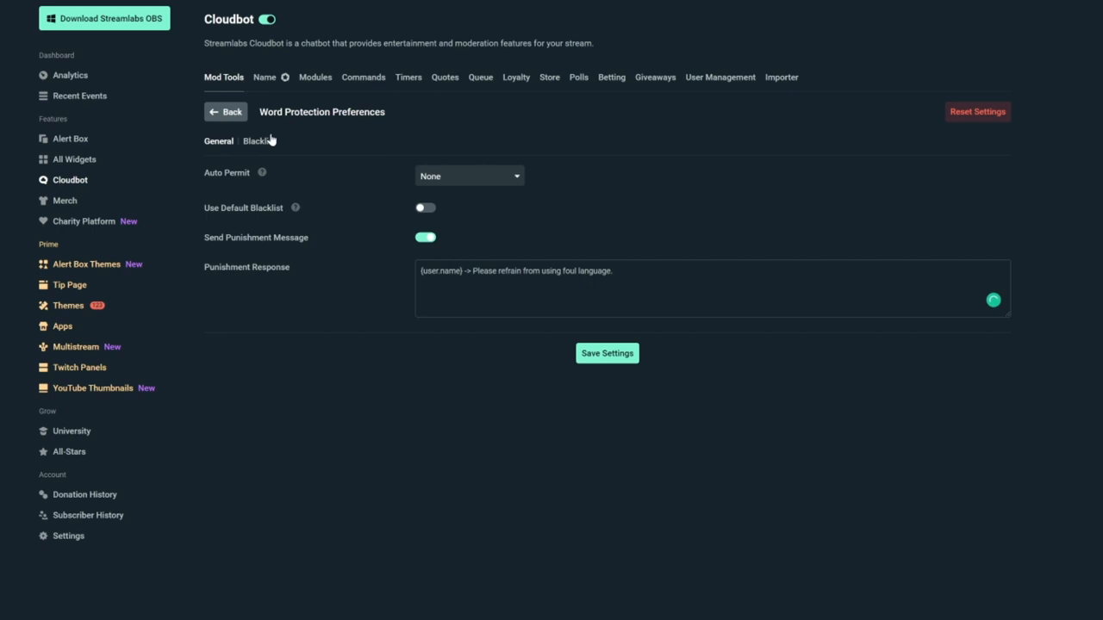
mouse_move(342, 140)
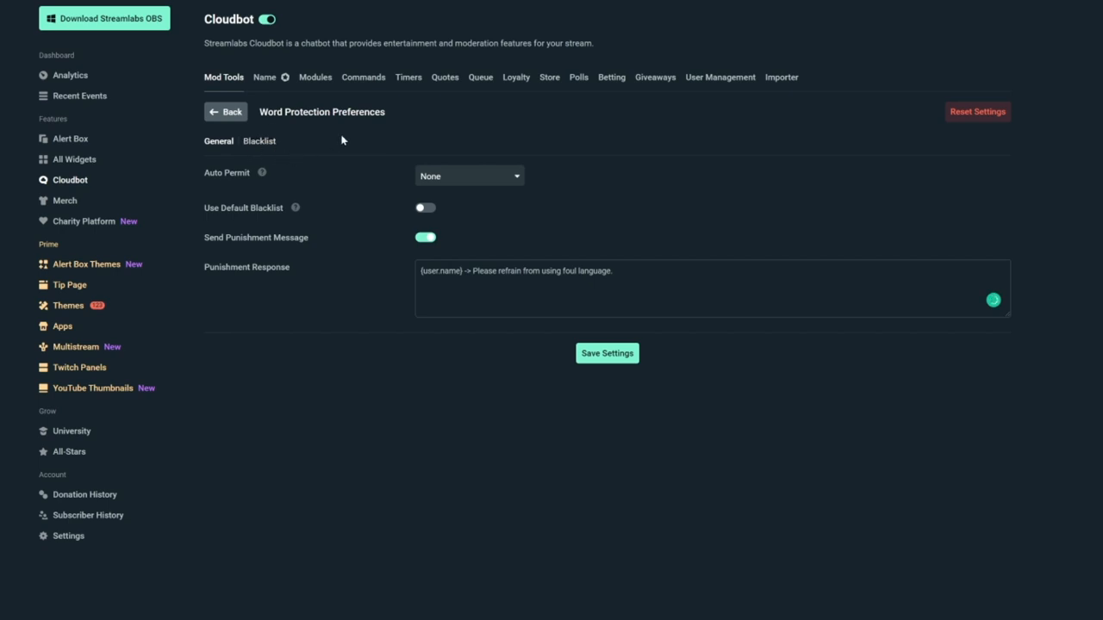
left_click(225, 111)
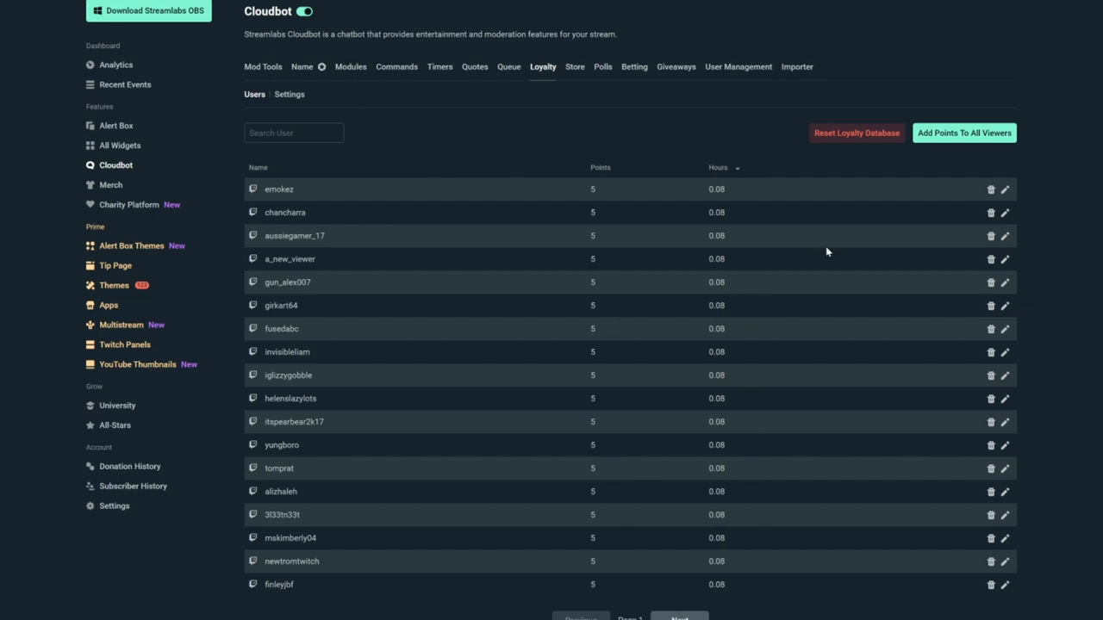
Sort loyalty users by points, highest first, then show Loyalty Settings.
left_click(746, 168)
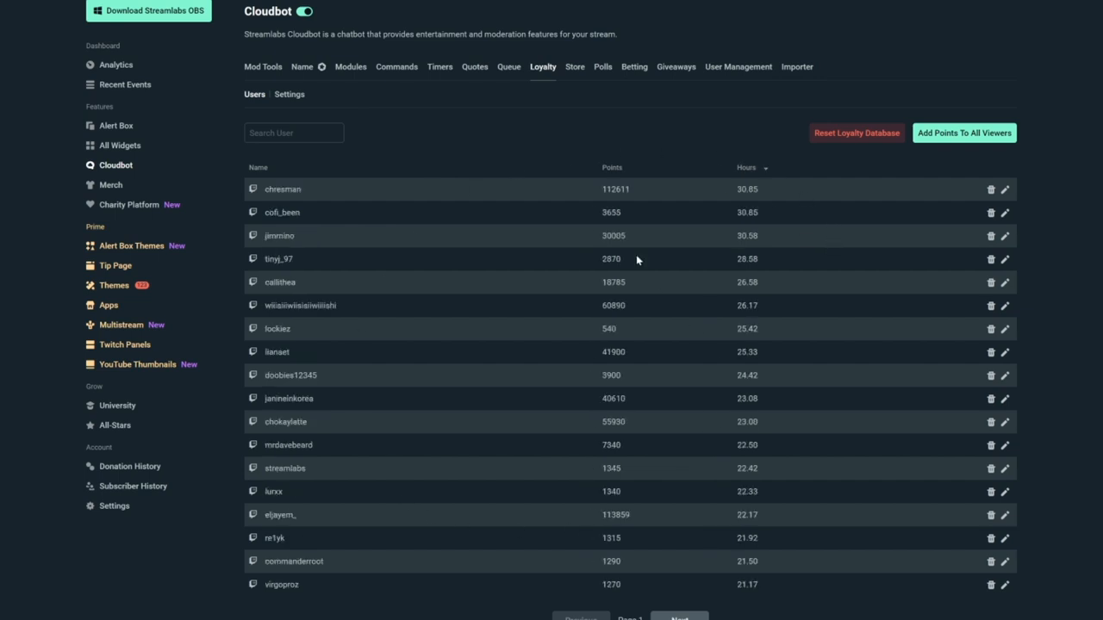
mouse_move(651, 188)
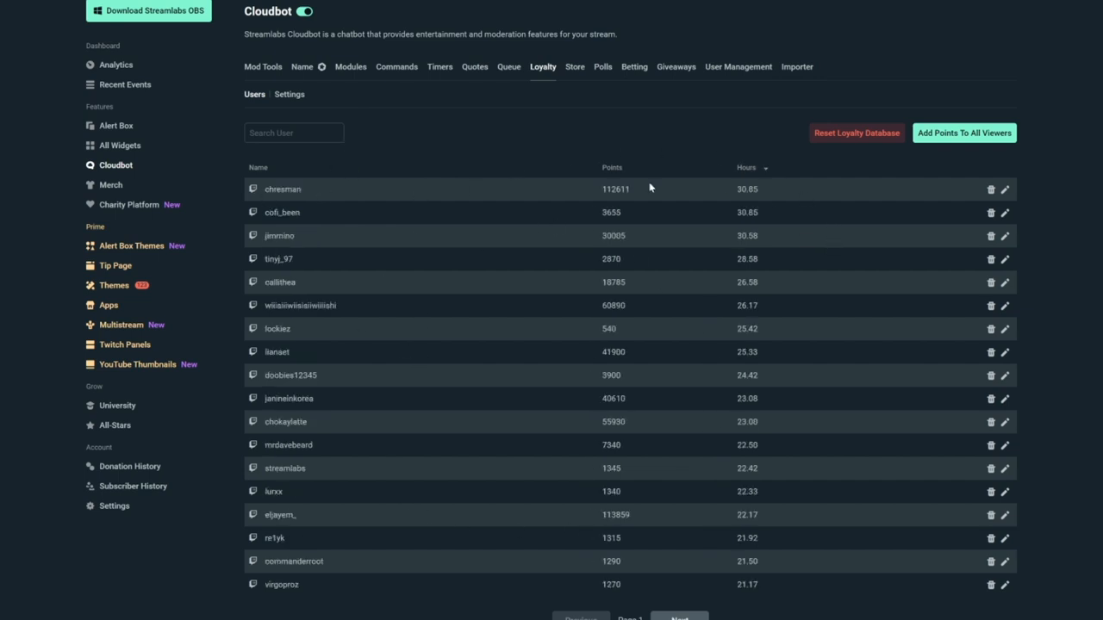
mouse_move(641, 192)
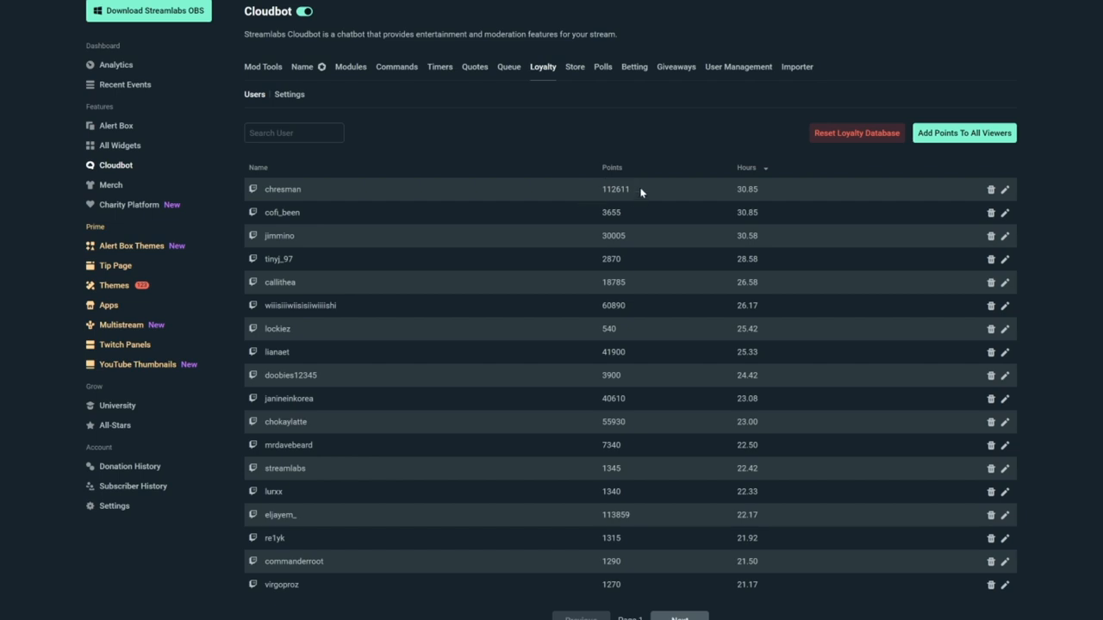
left_click(617, 167)
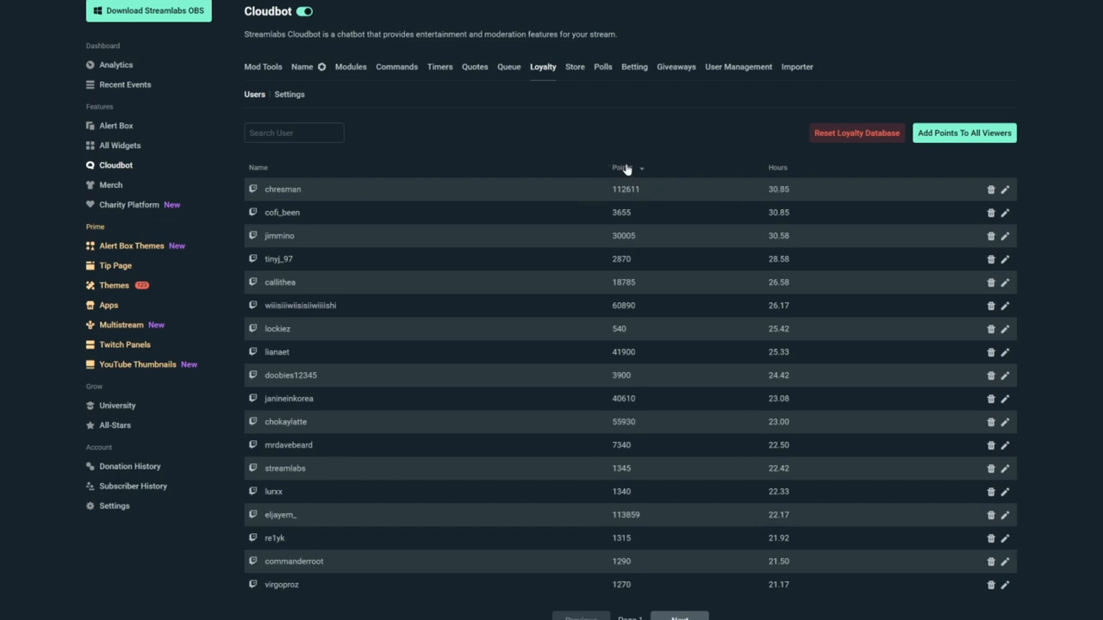
left_click(623, 167)
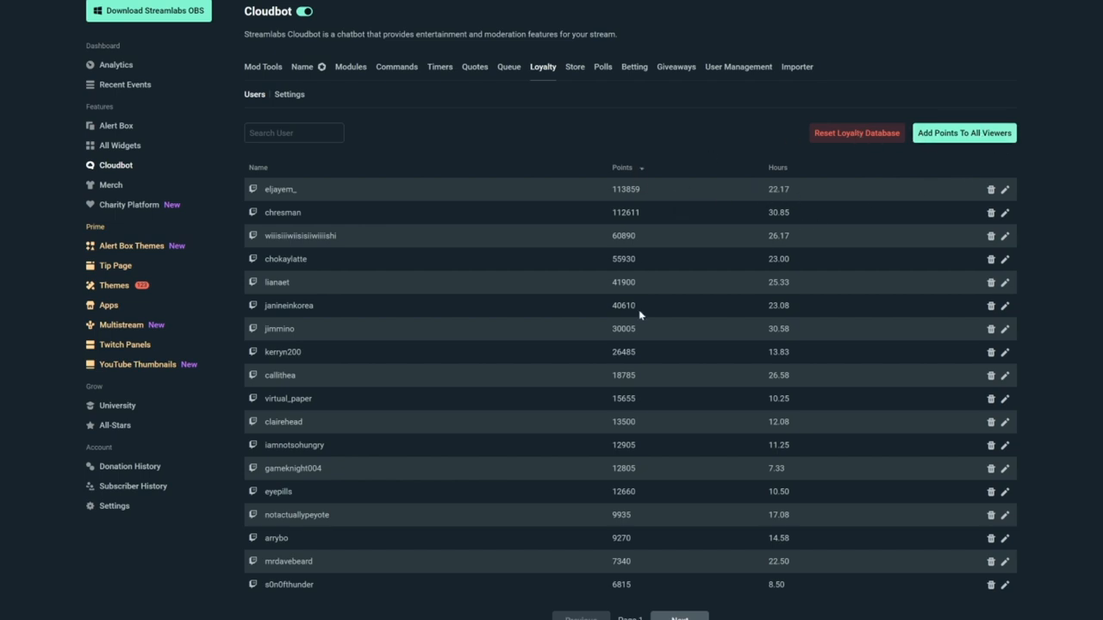
left_click(290, 94)
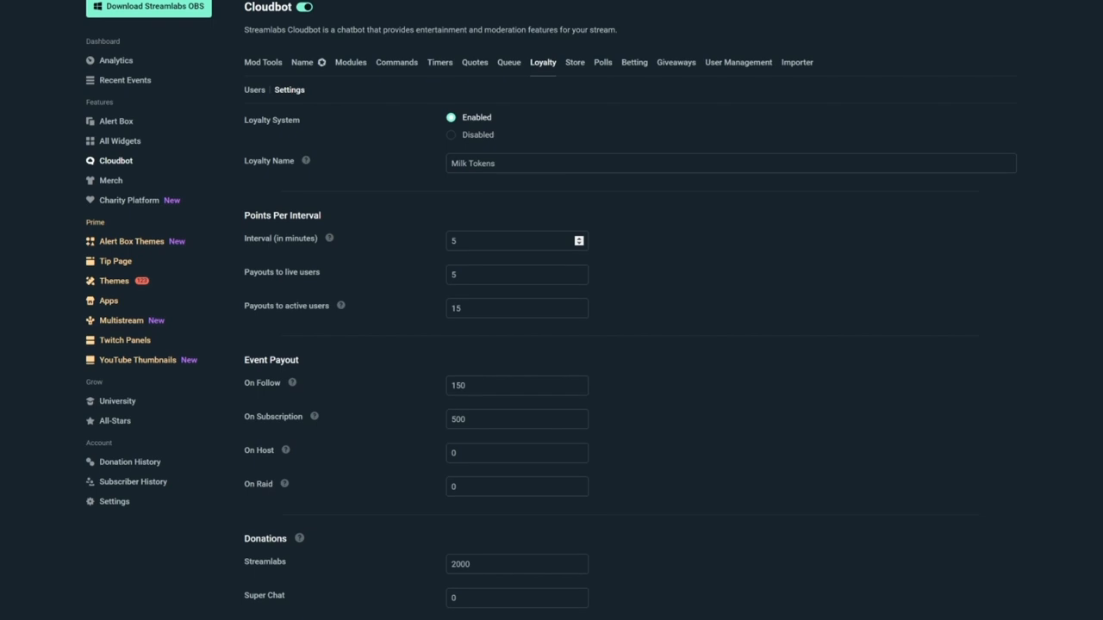
scroll("down", 3)
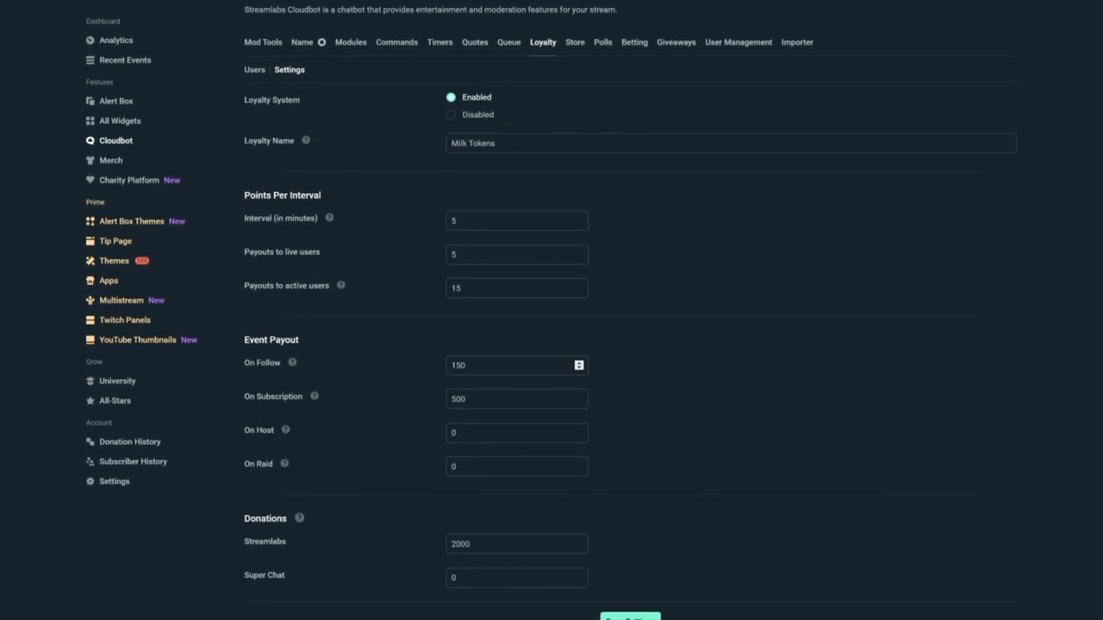
scroll("down", 3)
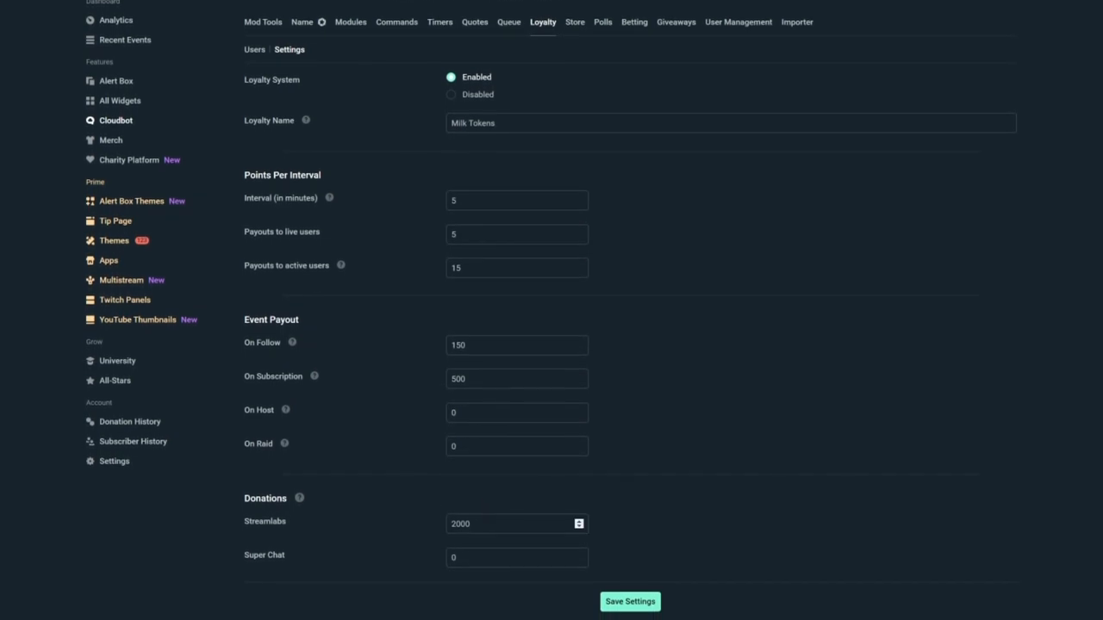
scroll("down", 3)
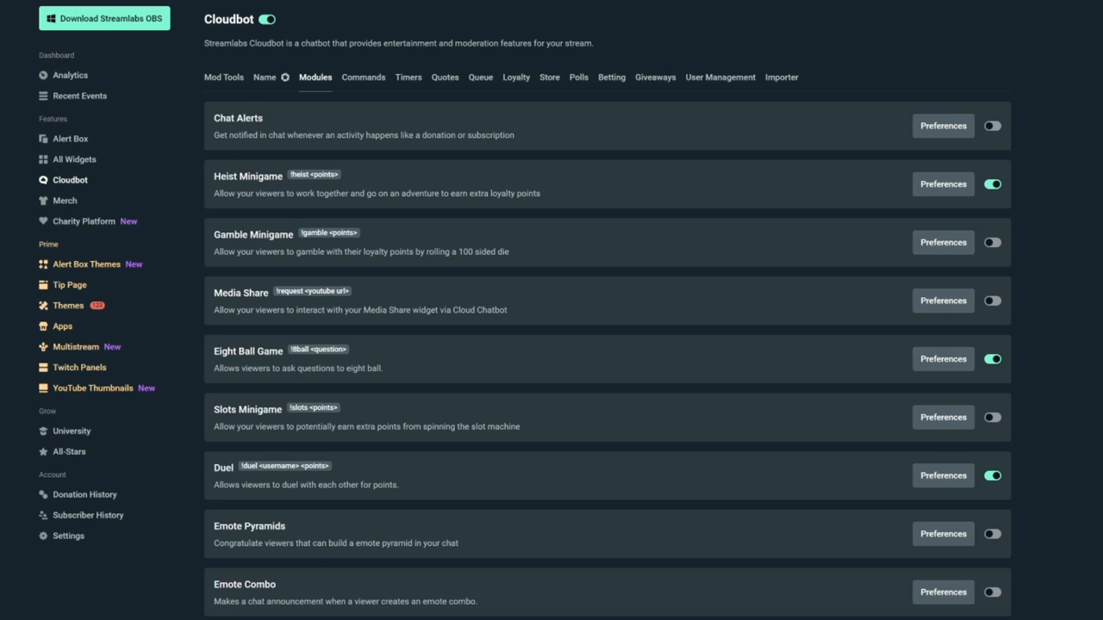
mouse_move(1041, 362)
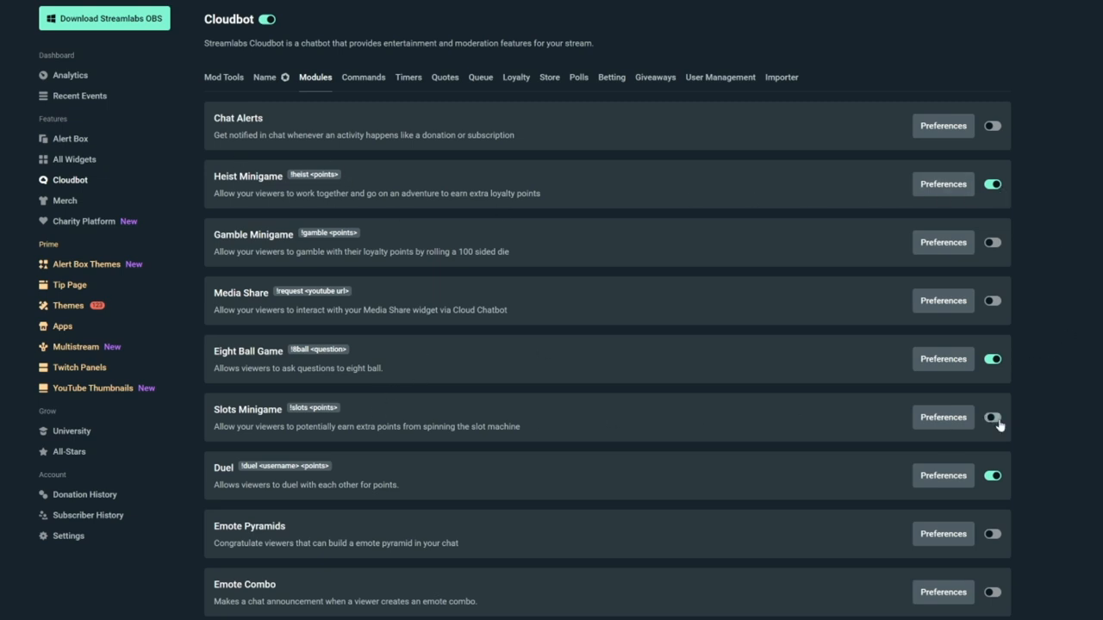
Enable the Slots Minigame and Gamble Minigame modules.
left_click(992, 417)
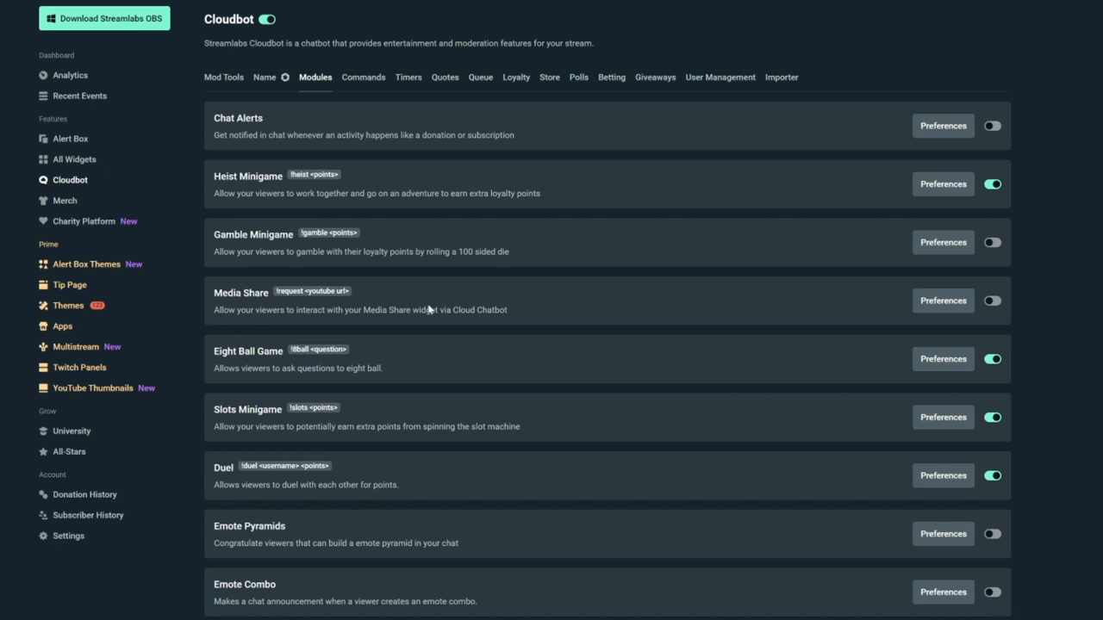
left_click(992, 242)
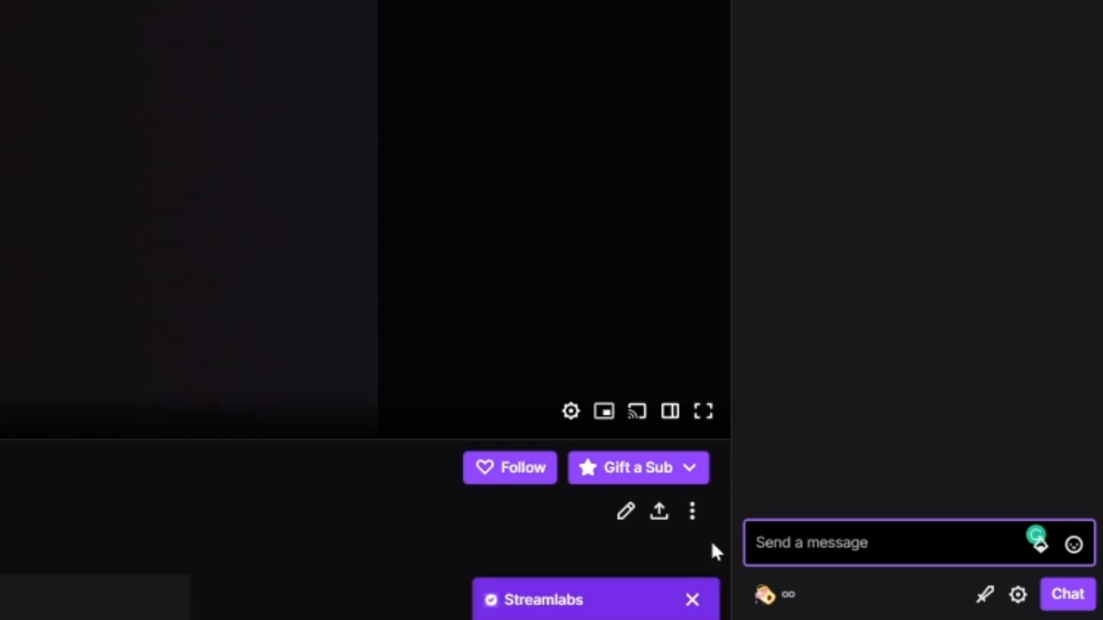
left_click(543, 600)
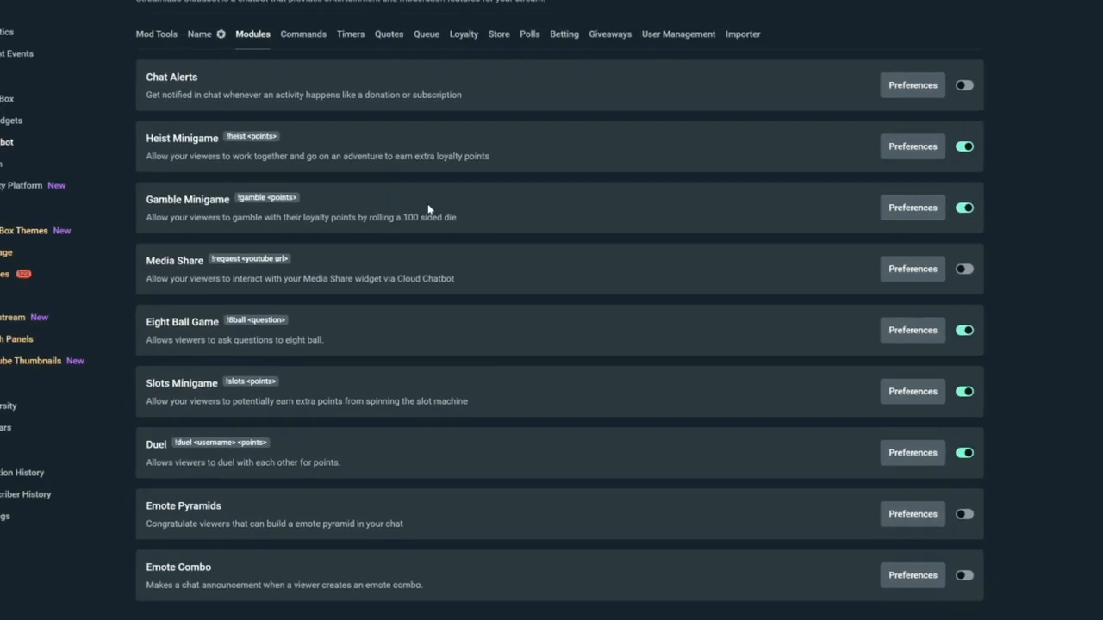
Review Gamble Minigame preferences (10–5000 point limits, multipliers), then return to modules.
left_click(912, 207)
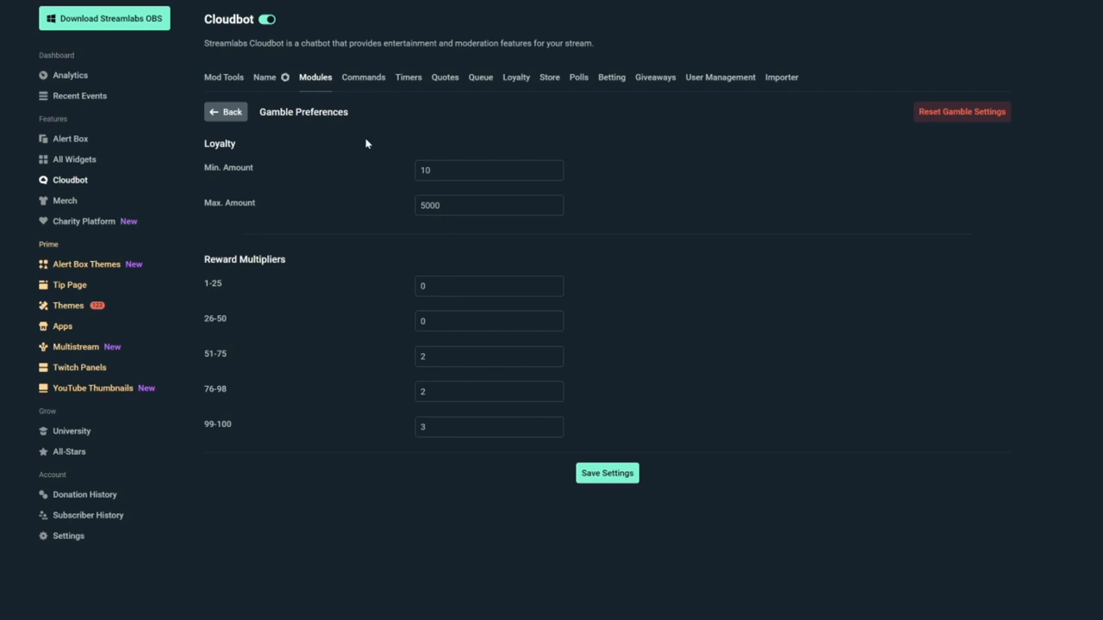
mouse_move(628, 281)
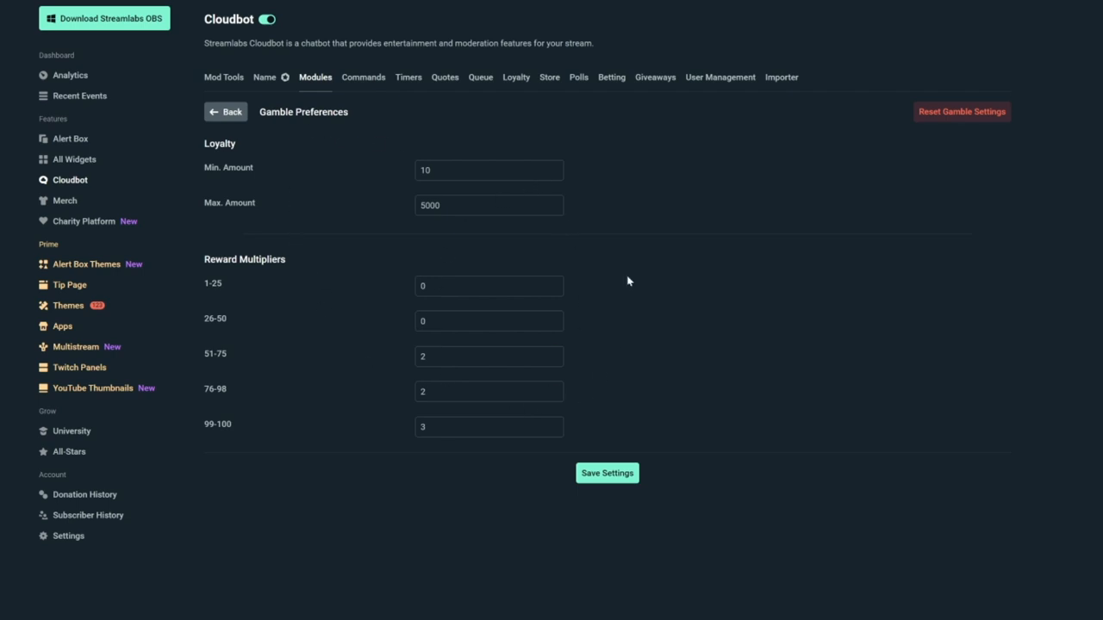
mouse_move(302, 98)
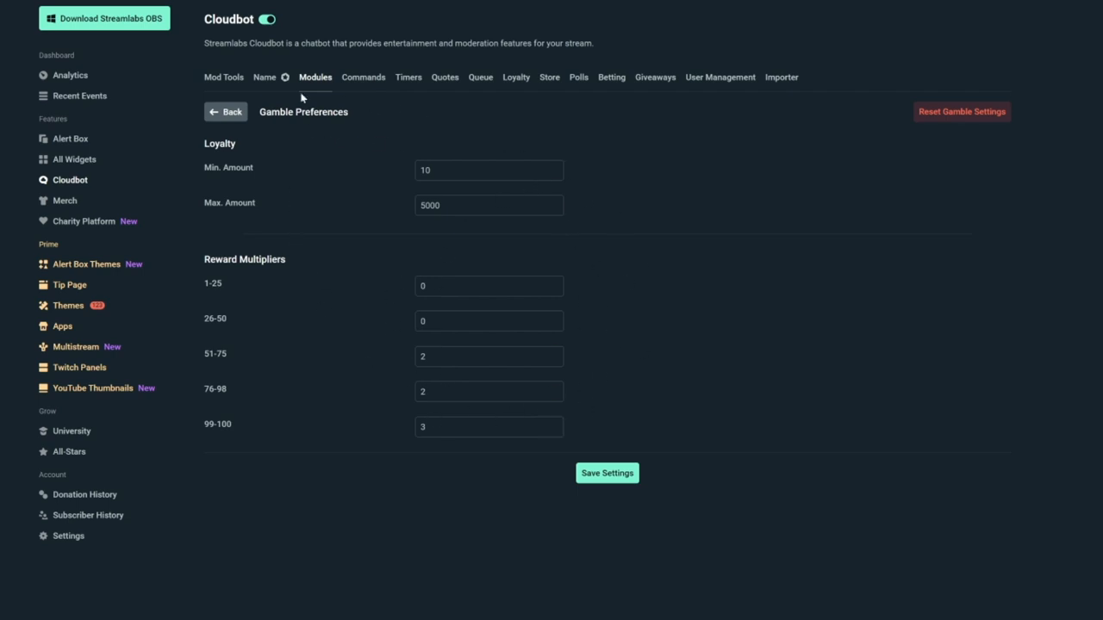
left_click(225, 111)
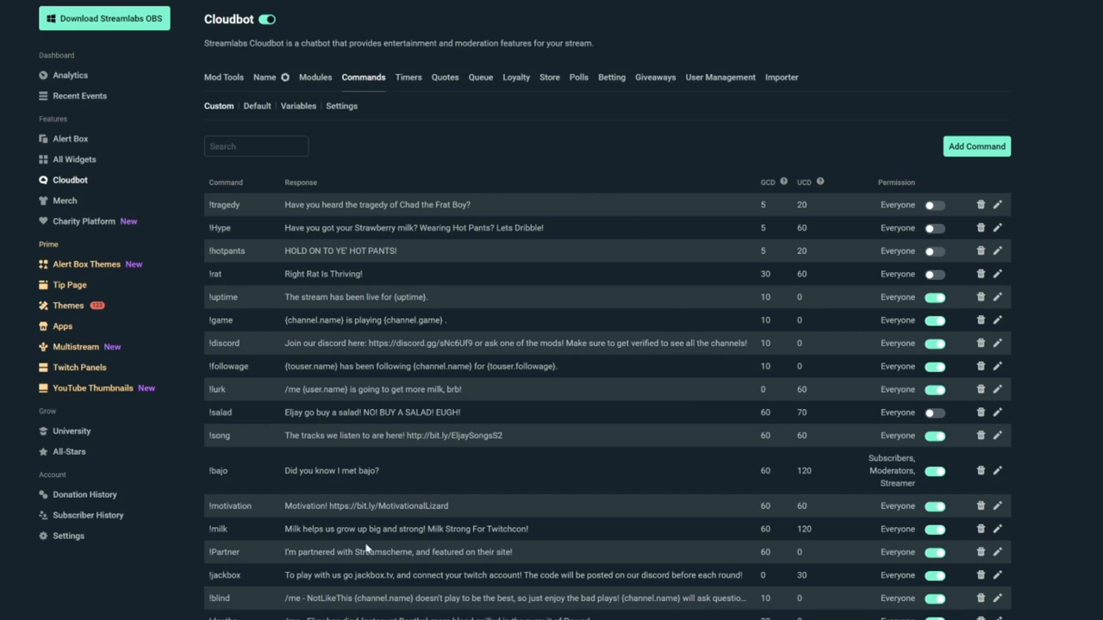
Browse Cloudbot's built-in Default commands list.
left_click(255, 105)
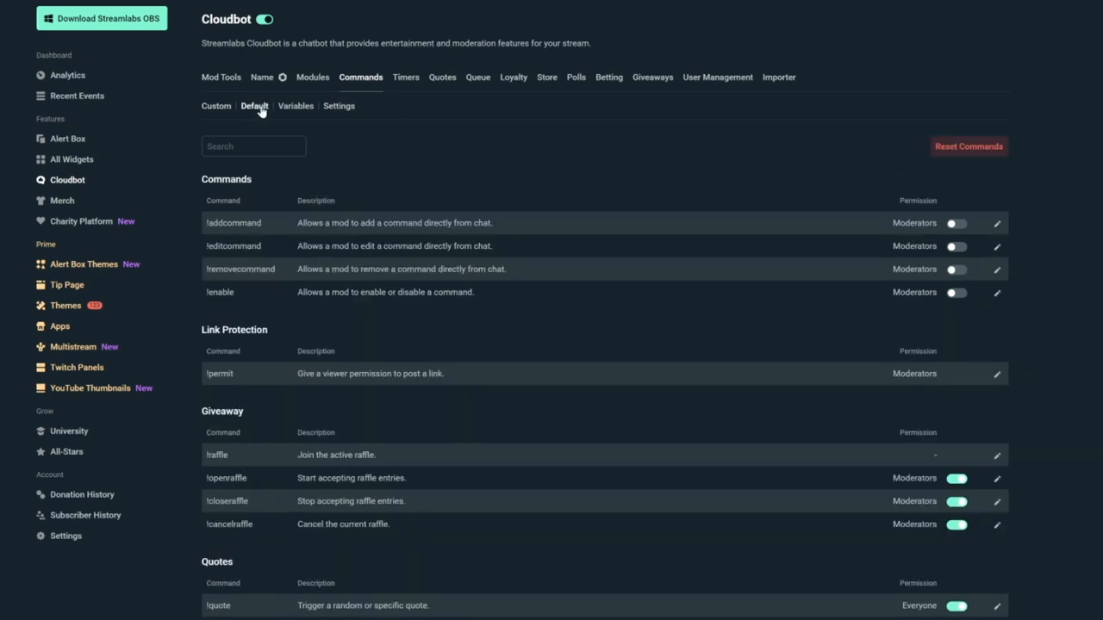
scroll("down", 3)
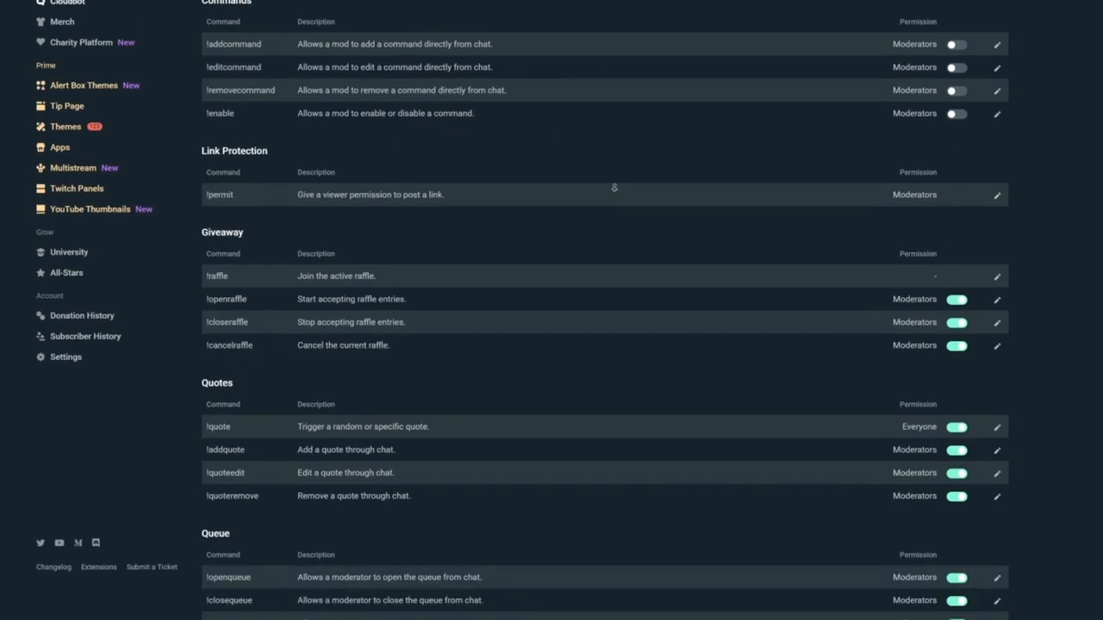
scroll("down", 3)
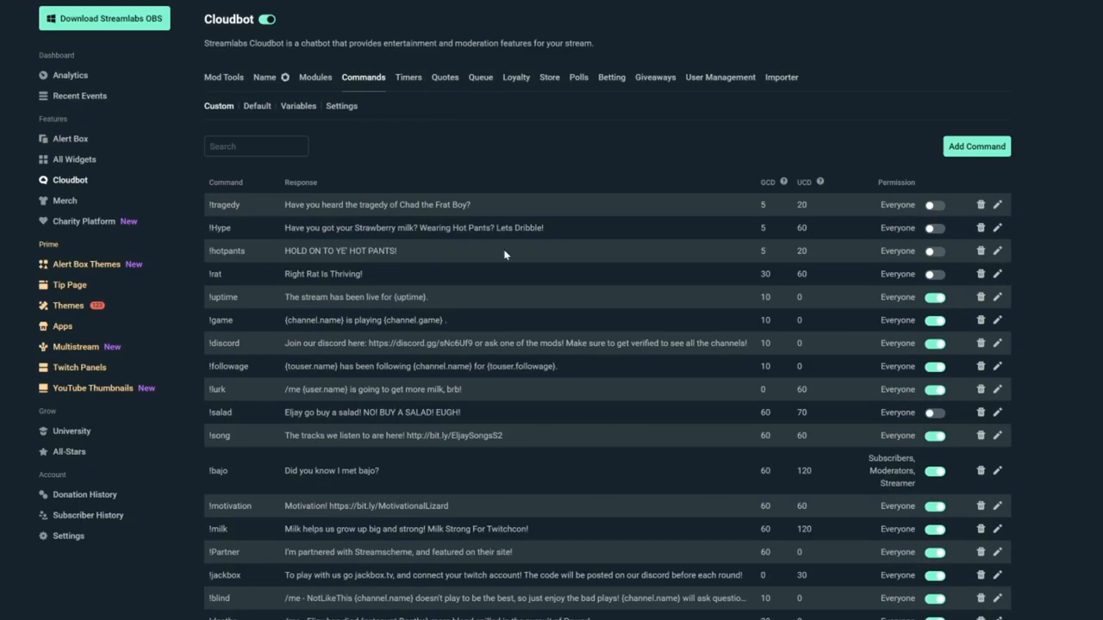
mouse_move(972, 137)
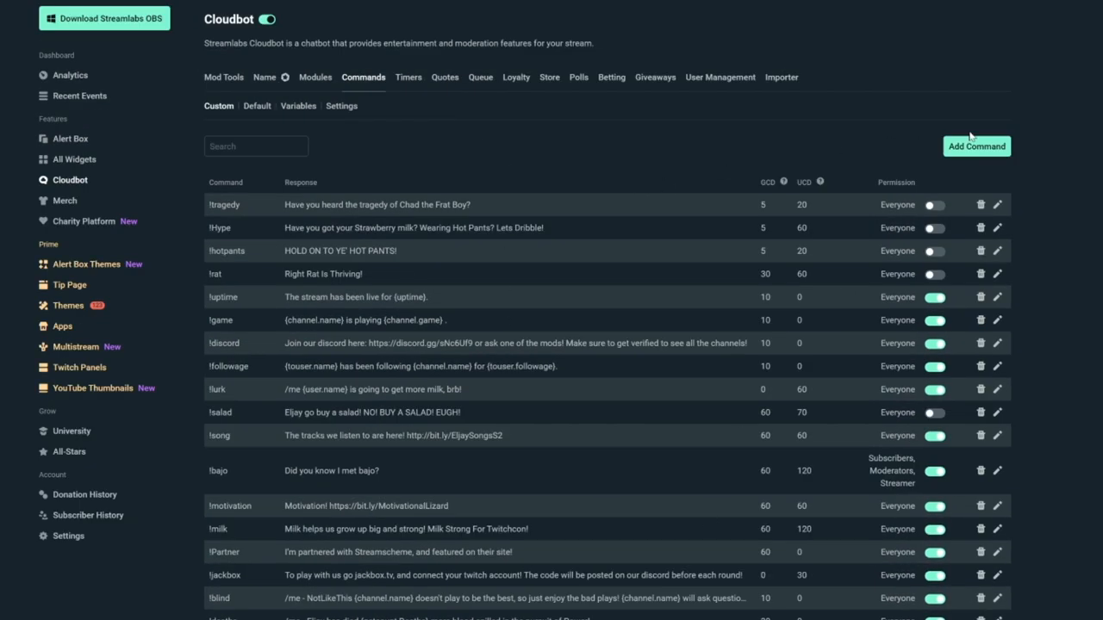
Start a new custom command based on the !followage template.
left_click(976, 145)
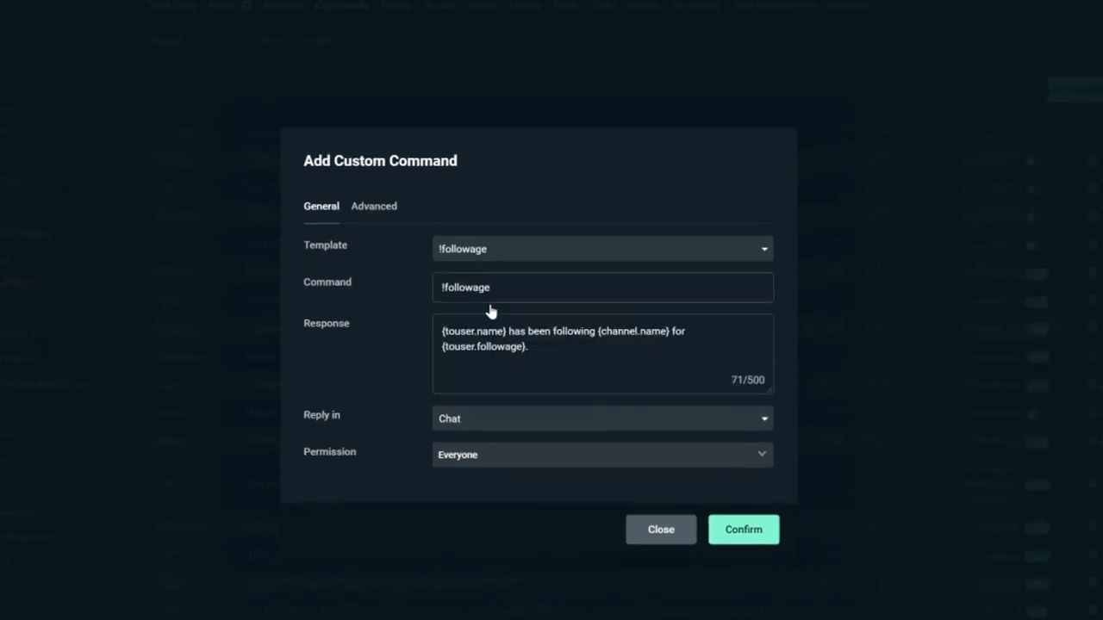
left_click(600, 249)
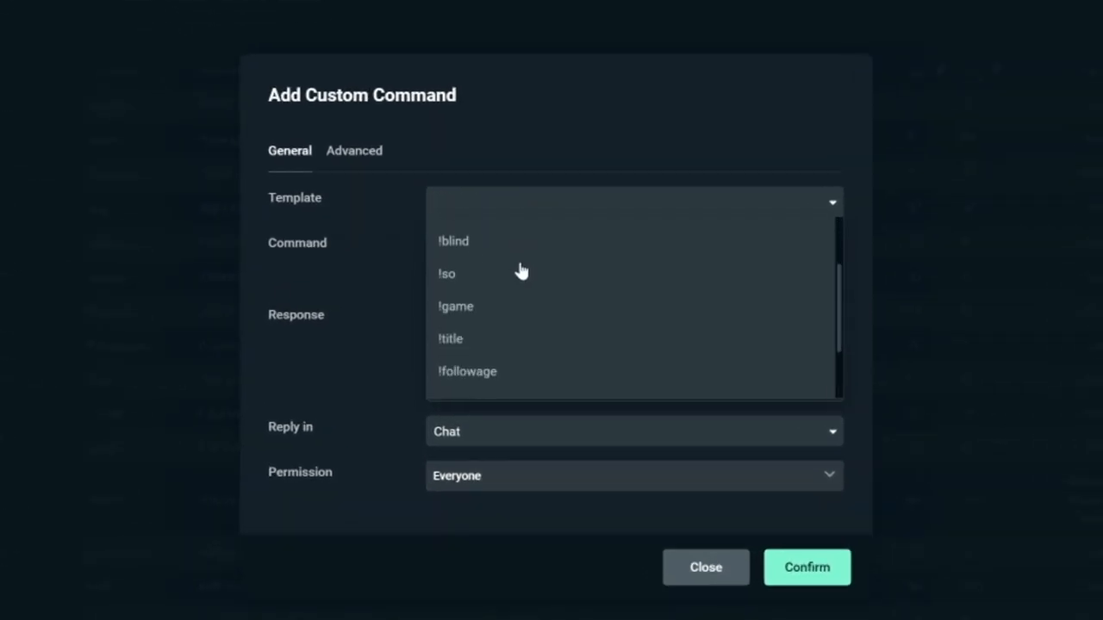
left_click(467, 371)
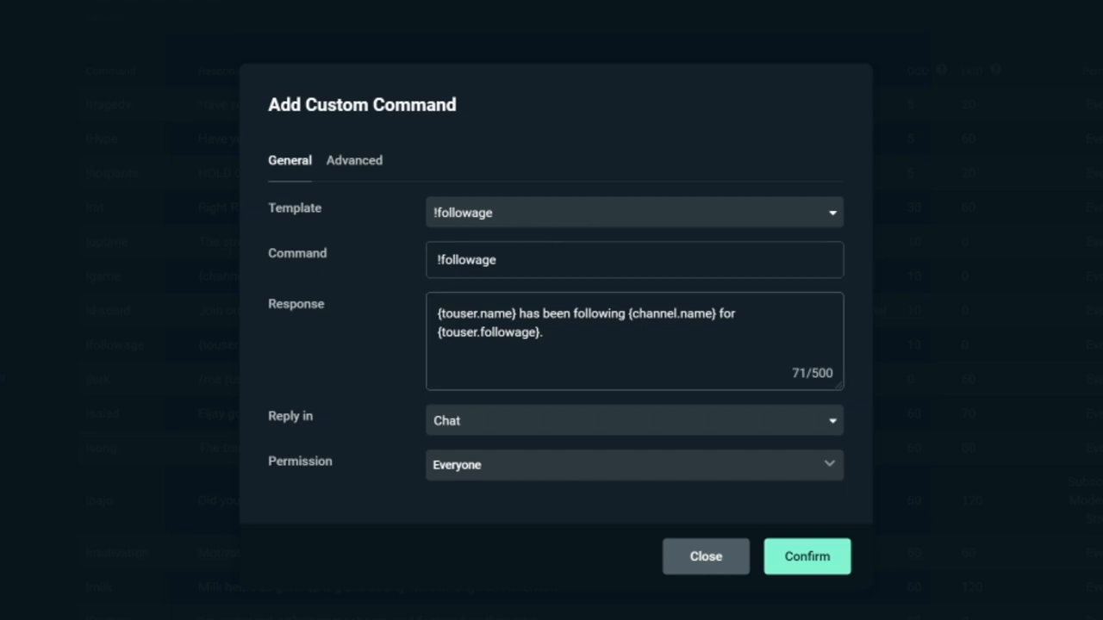
mouse_move(471, 414)
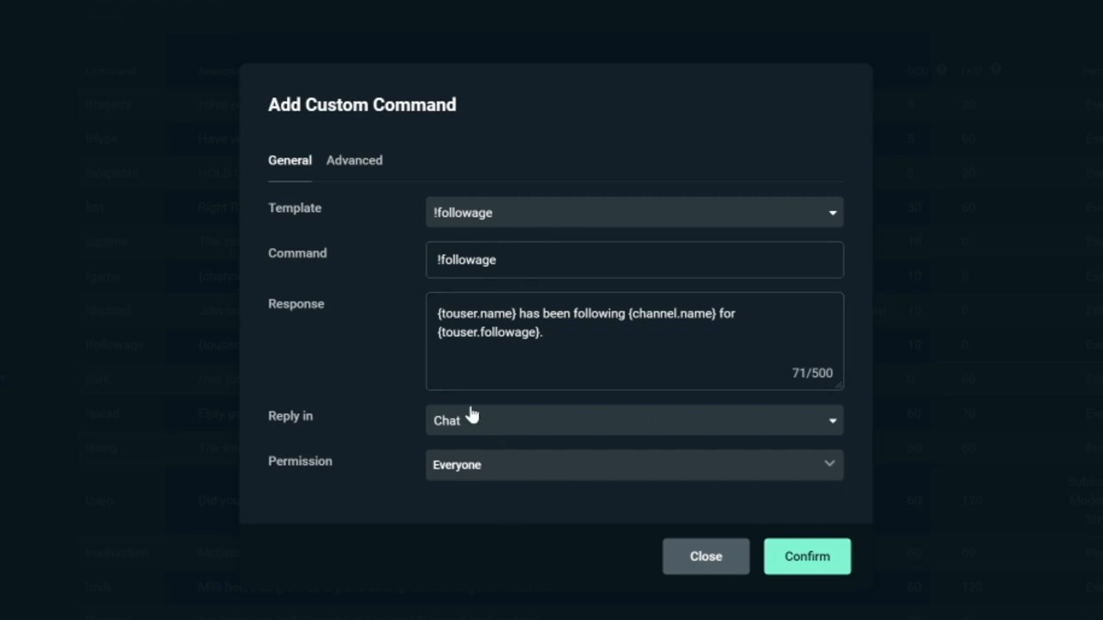
left_click(633, 420)
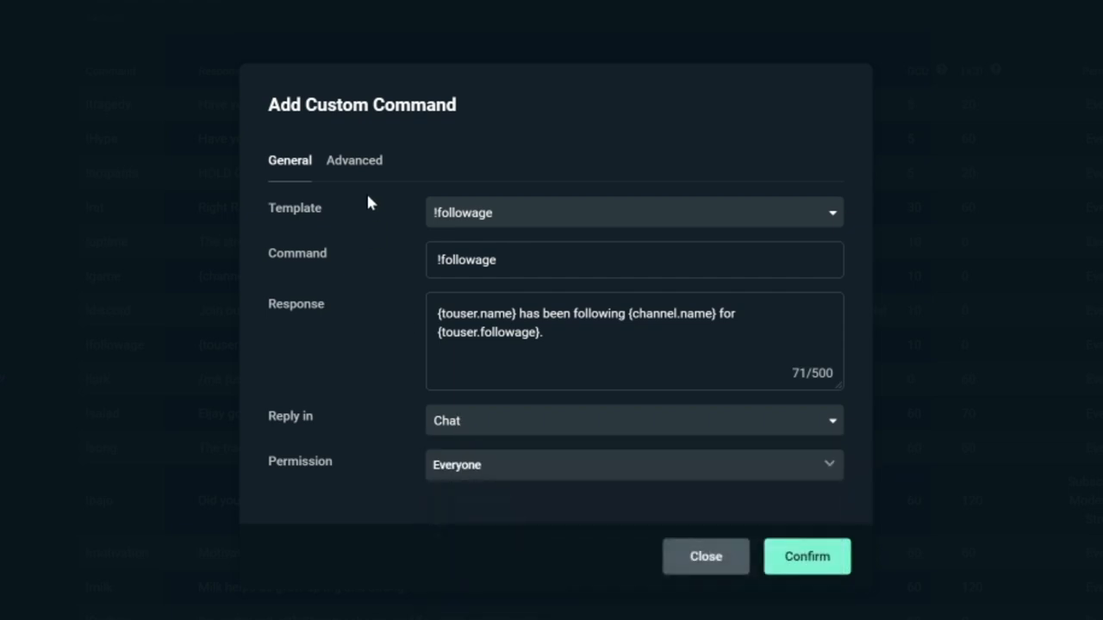
Enter cooldowns 30 and 60 and the response 'Follow Eljaives, Just Pure Comedy: twitter.com/eljayem'.
left_click(354, 159)
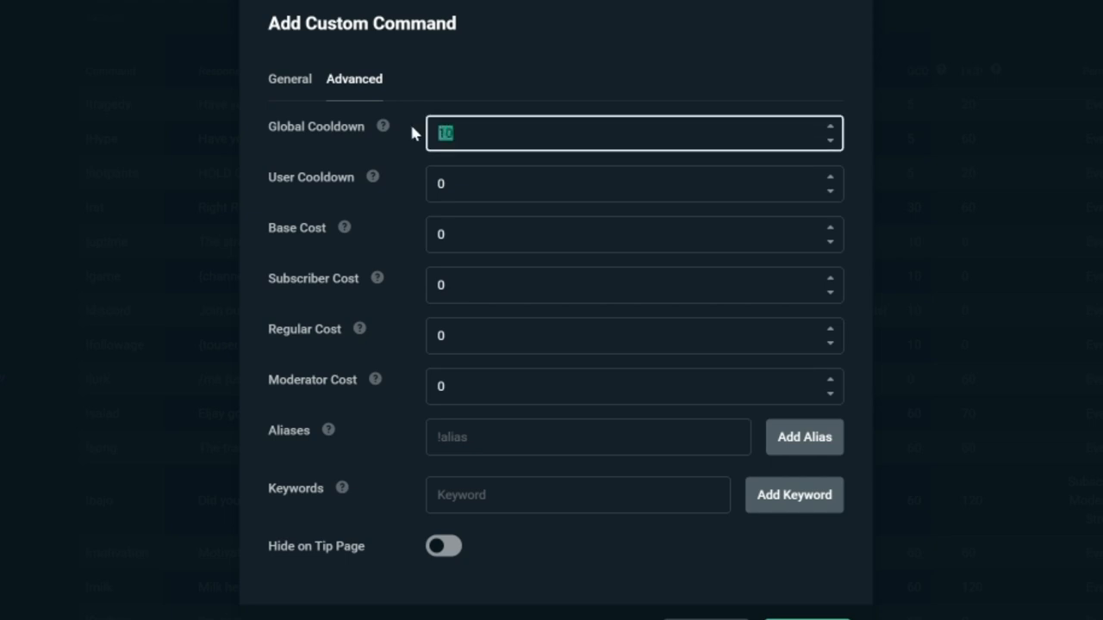
type("30")
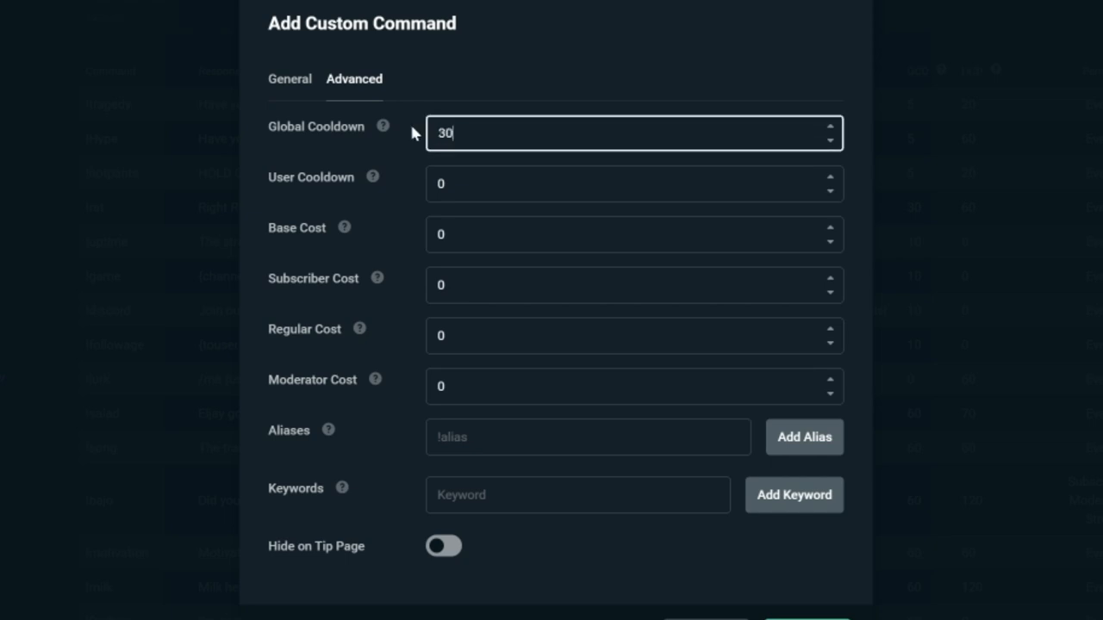
type("60")
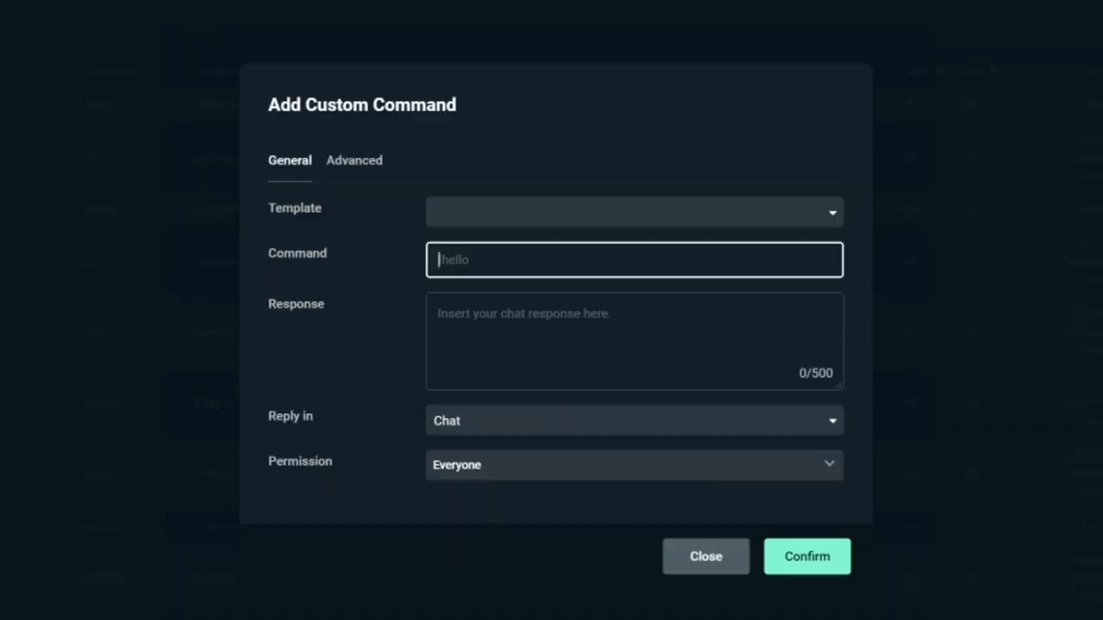
type("Follow Eljay On Twitter! No Go L")
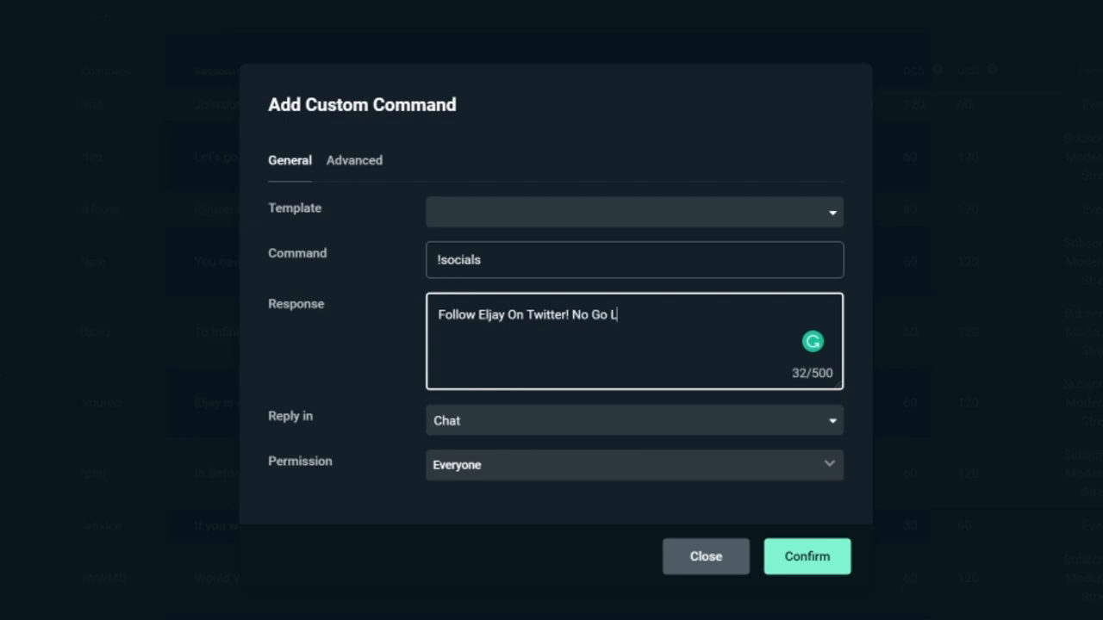
type("ives, Just Pure Comedy:")
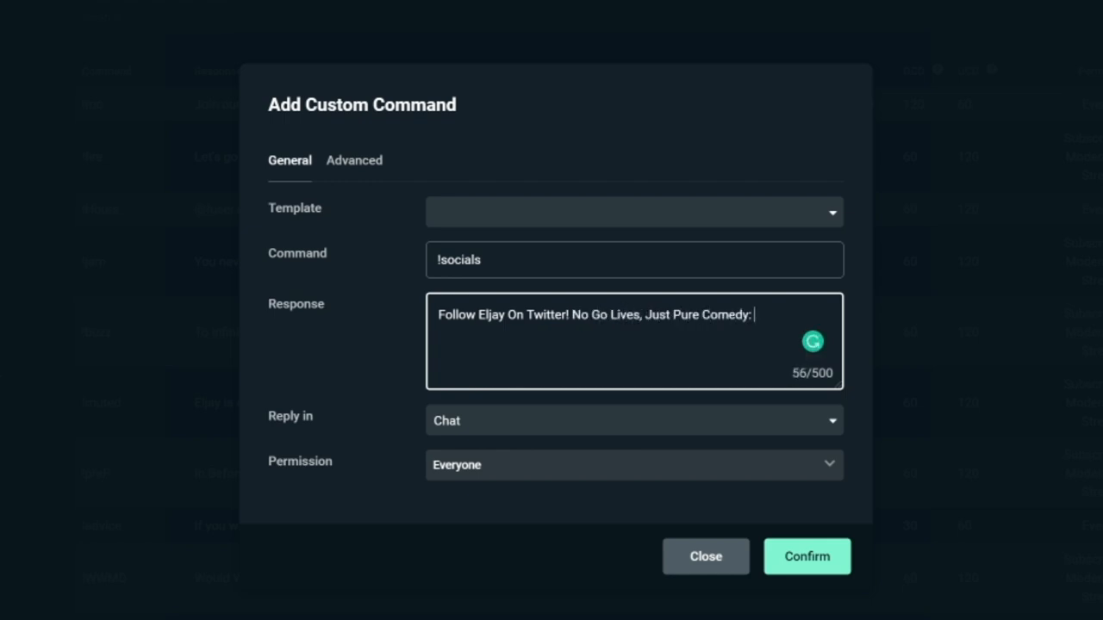
type("twitter.com/eljayem")
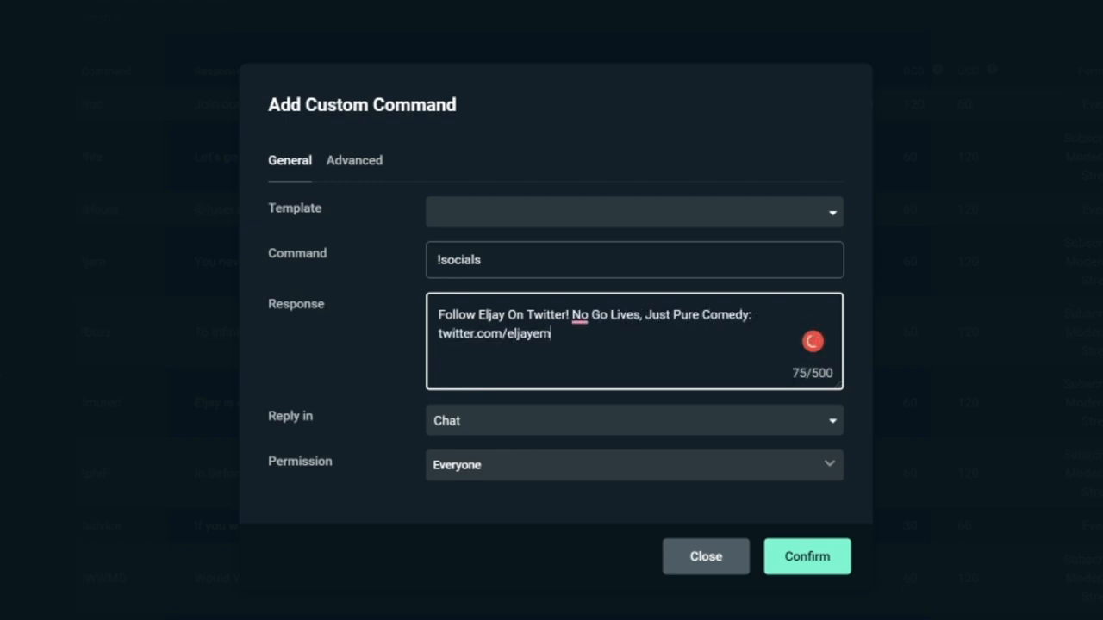
type("3")
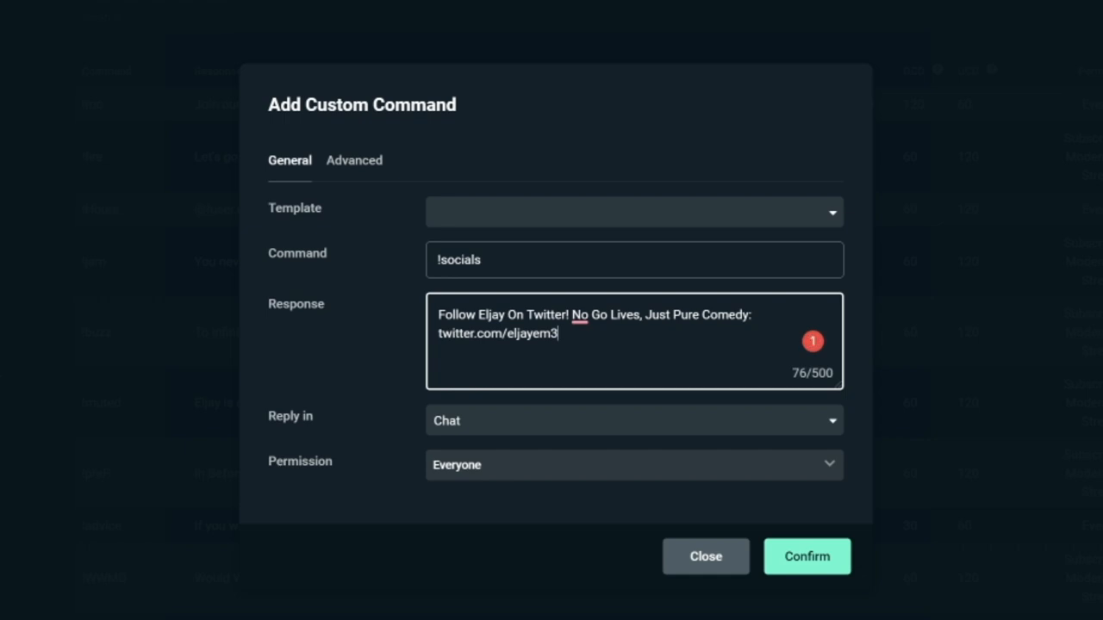
Load the !followage template, keep Reply in Chat, set cooldowns 30 global, 60 user.
left_click(634, 212)
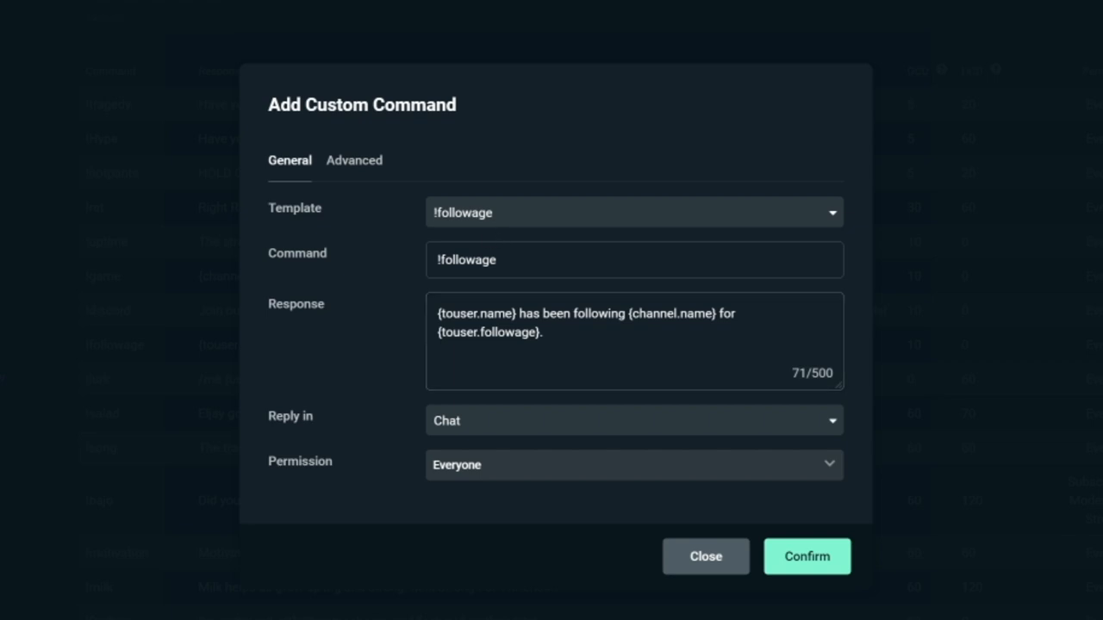
left_click(633, 420)
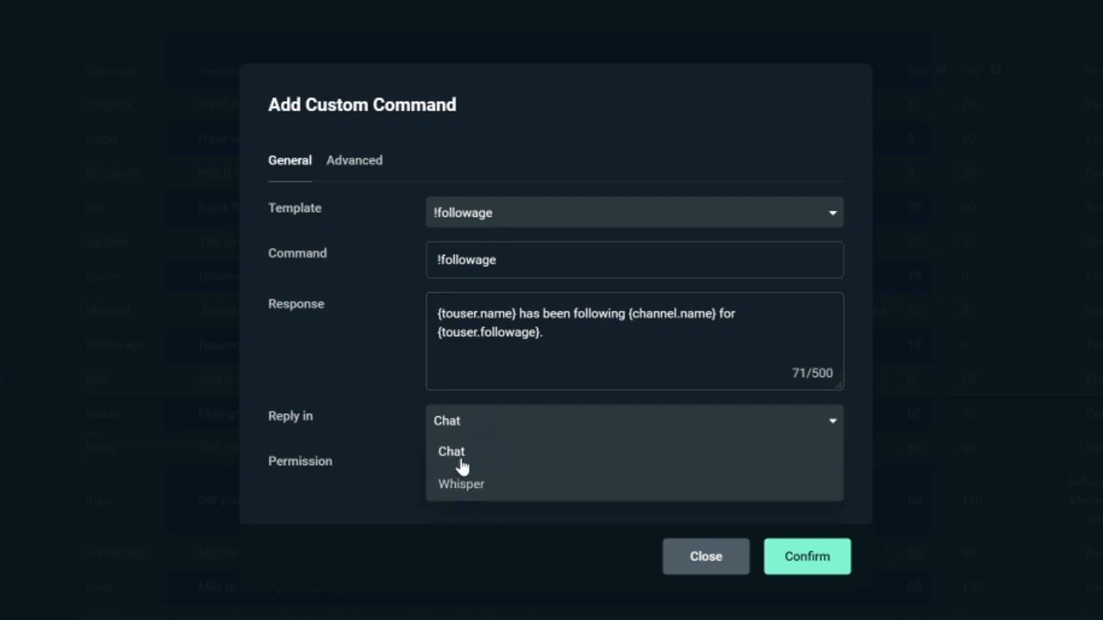
left_click(633, 465)
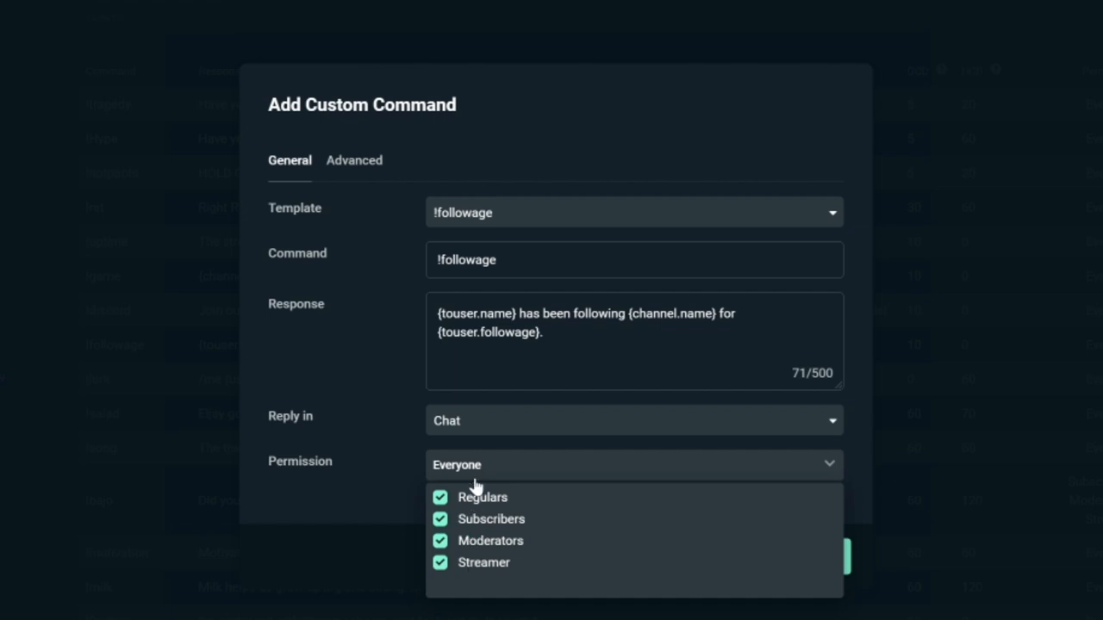
left_click(353, 160)
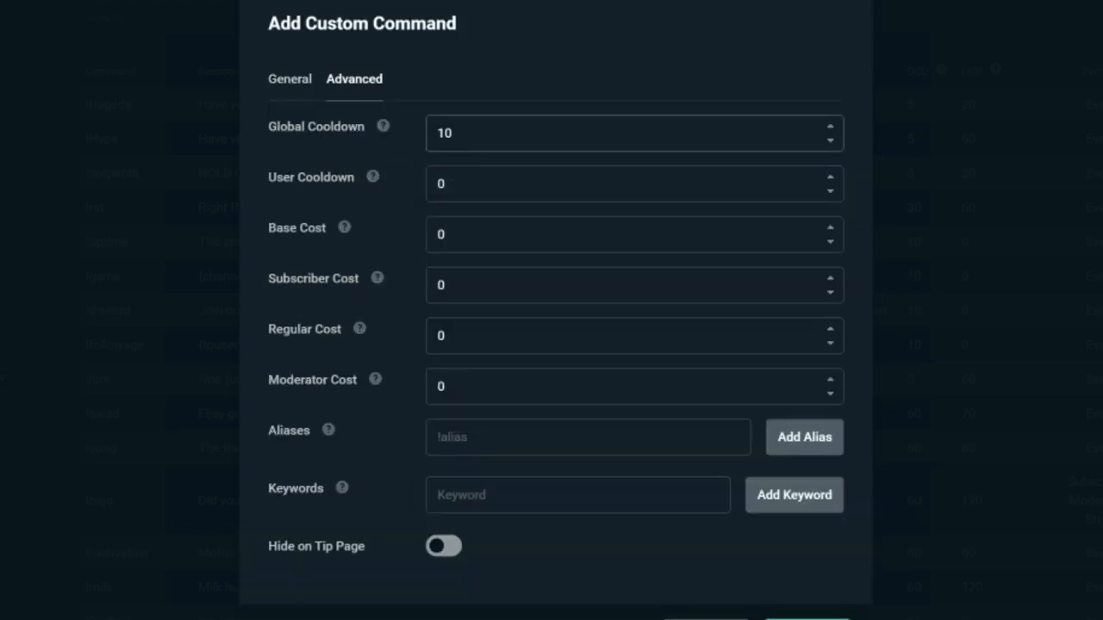
type("30")
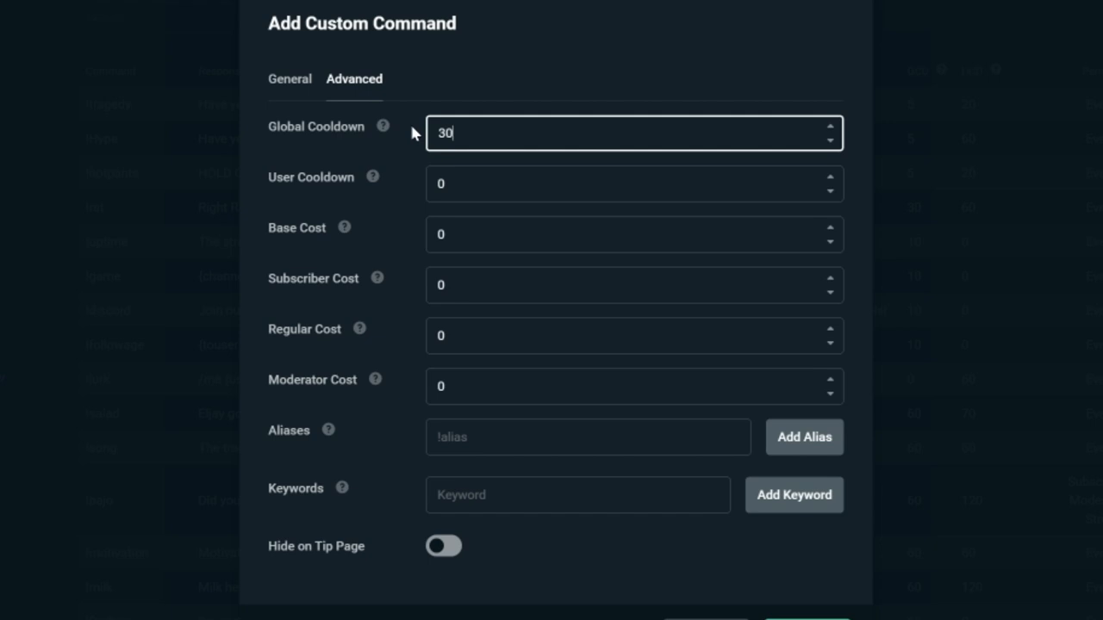
type("60")
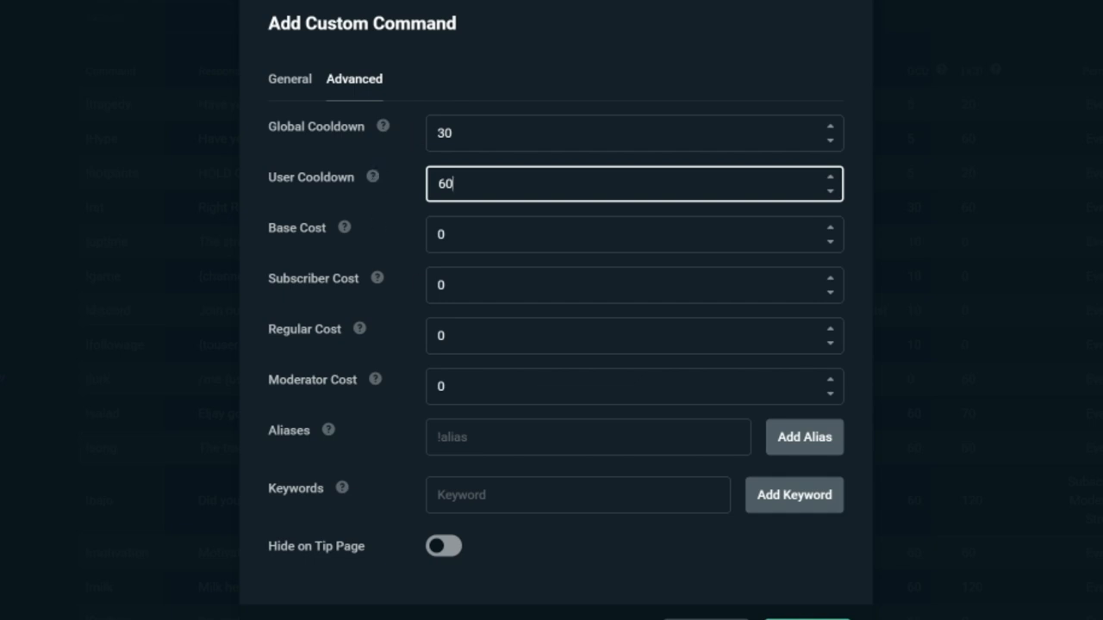
Add the !follow alias, leaving the command shown on the tip page.
left_click(588, 437)
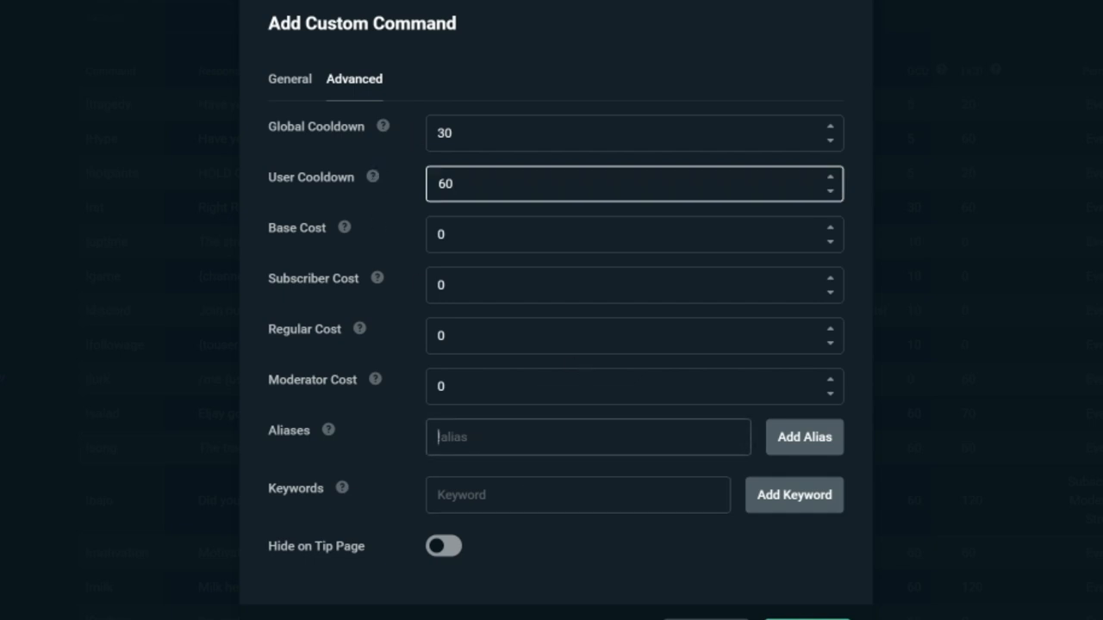
type("!foll")
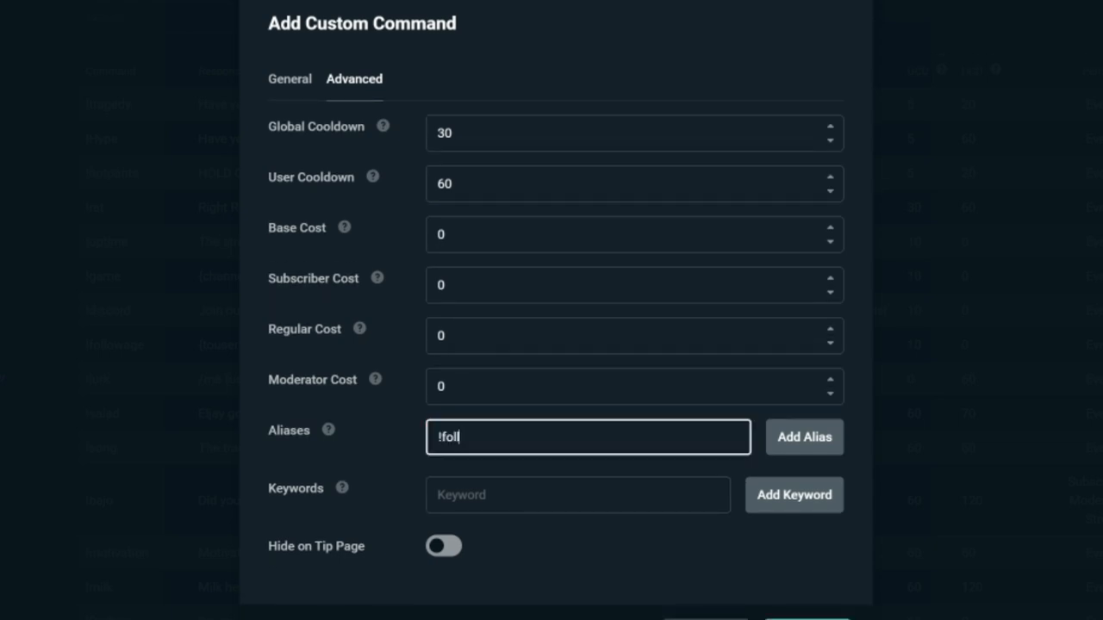
type("ow")
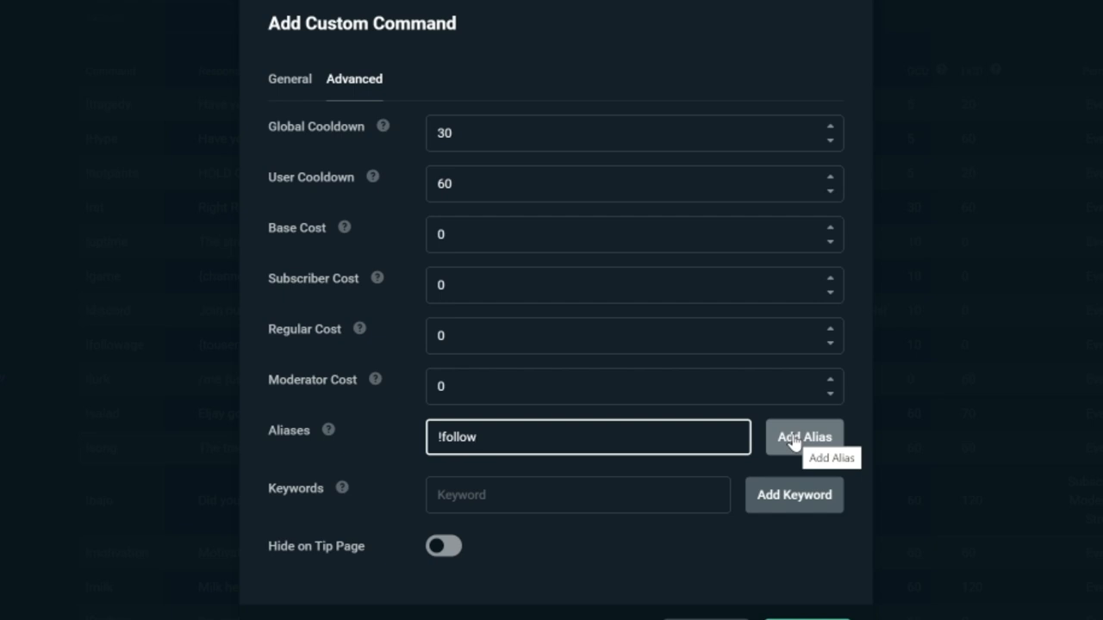
left_click(443, 546)
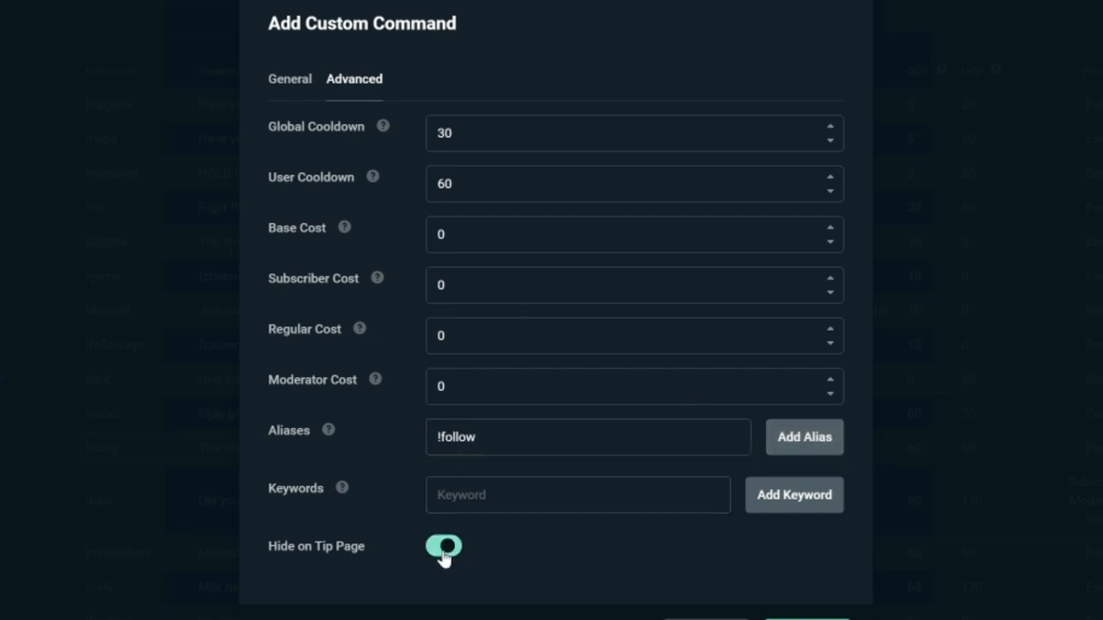
left_click(443, 546)
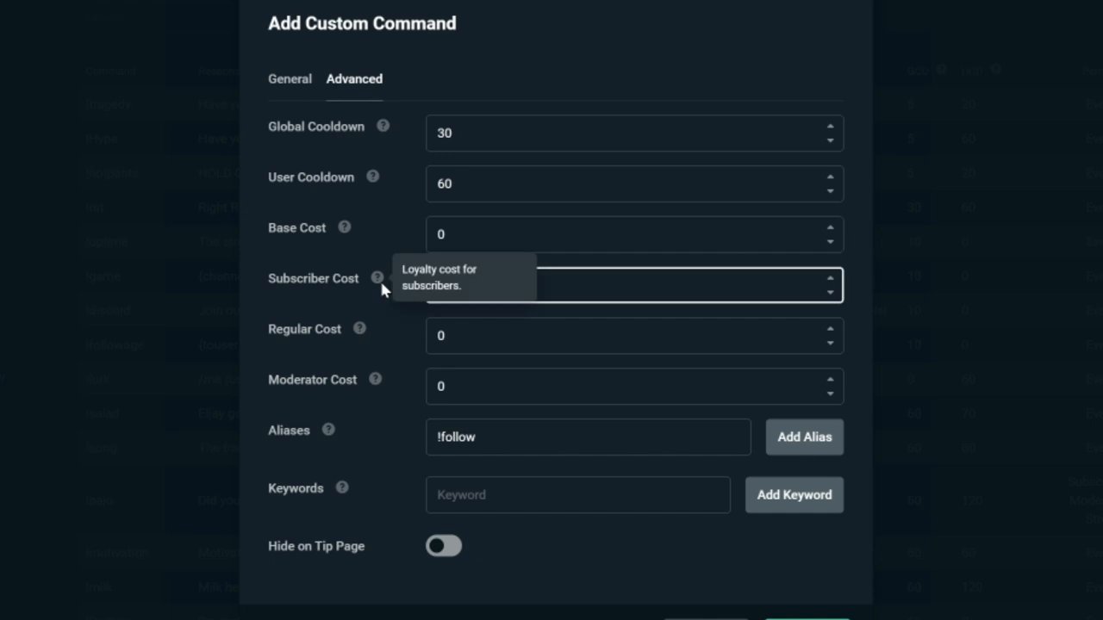
left_click(633, 285)
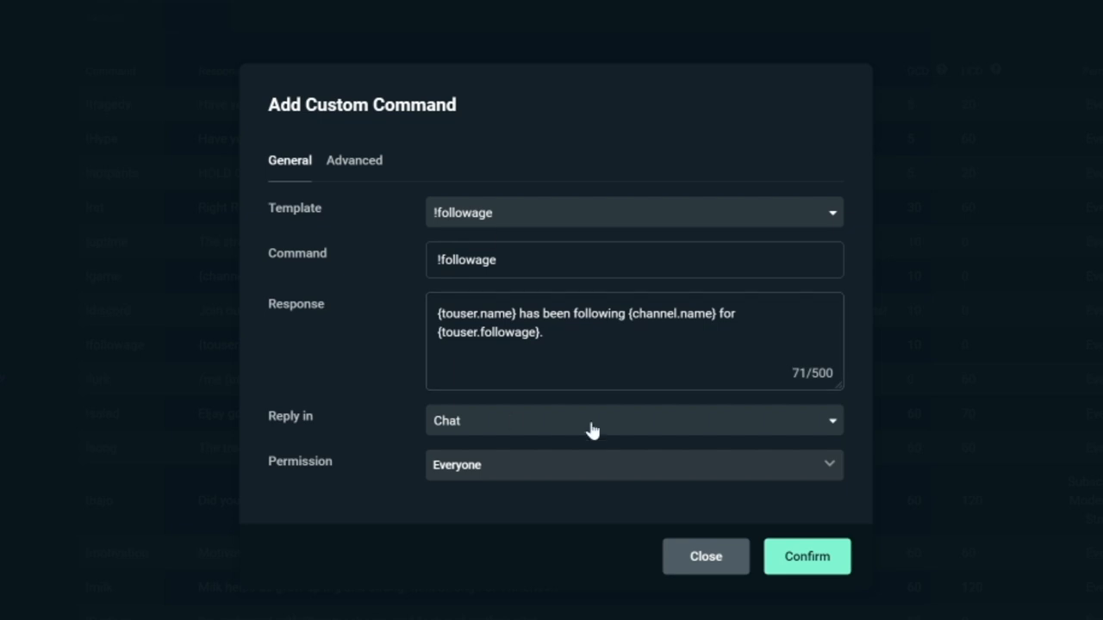
Confirm the !followage command to save it to the custom commands list.
left_click(705, 556)
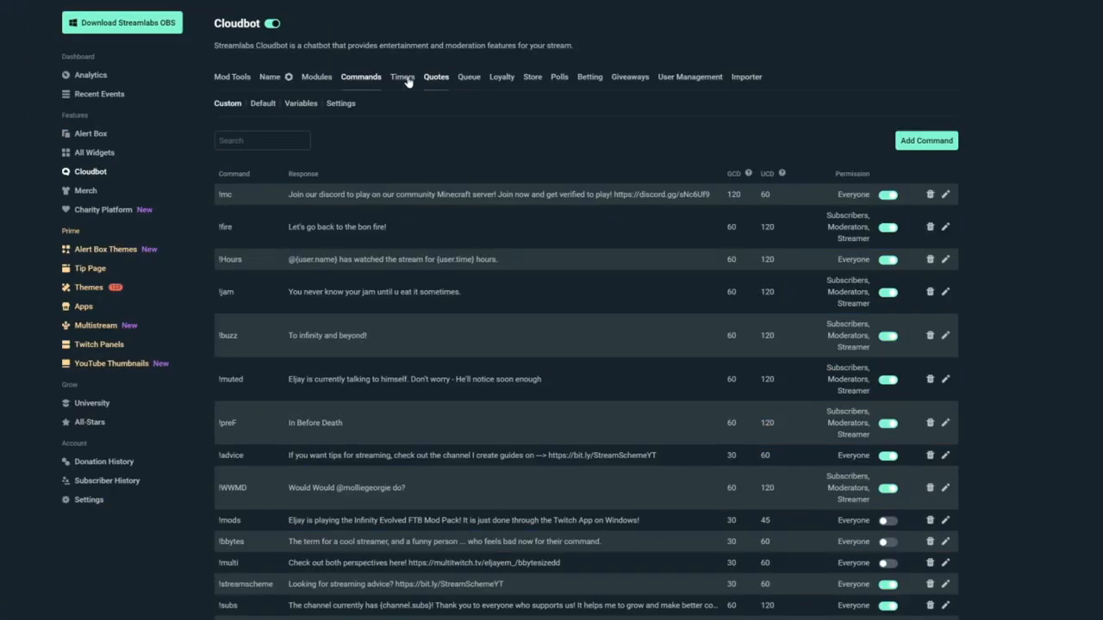
Add a FollowBot timer with the message 'If you are enjoying the channel, consider following so you know when we go live!'.
left_click(402, 77)
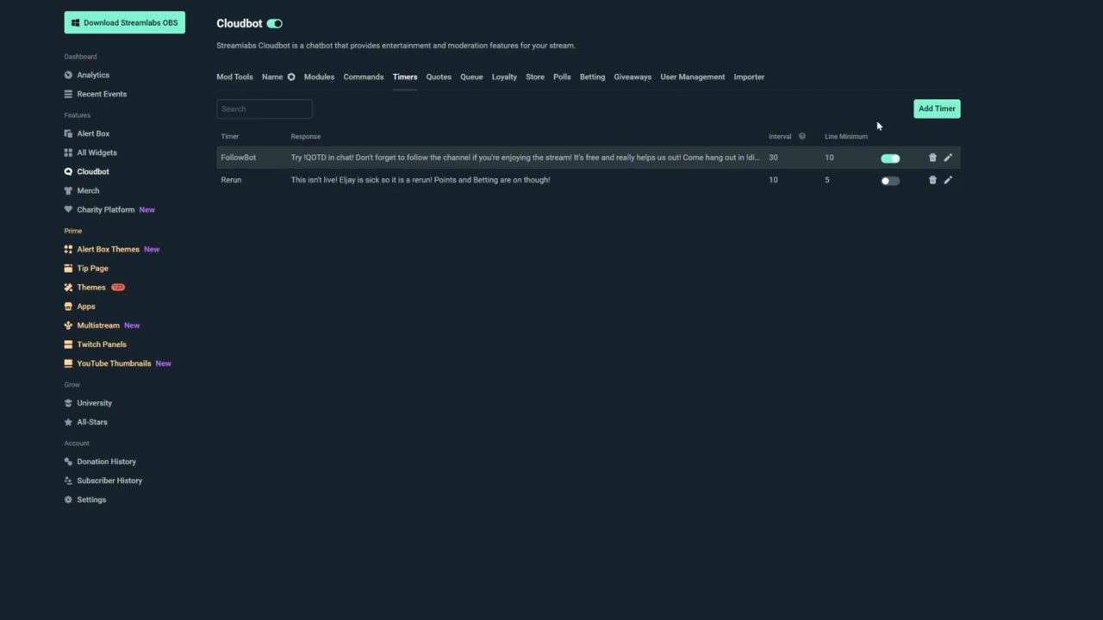
left_click(936, 108)
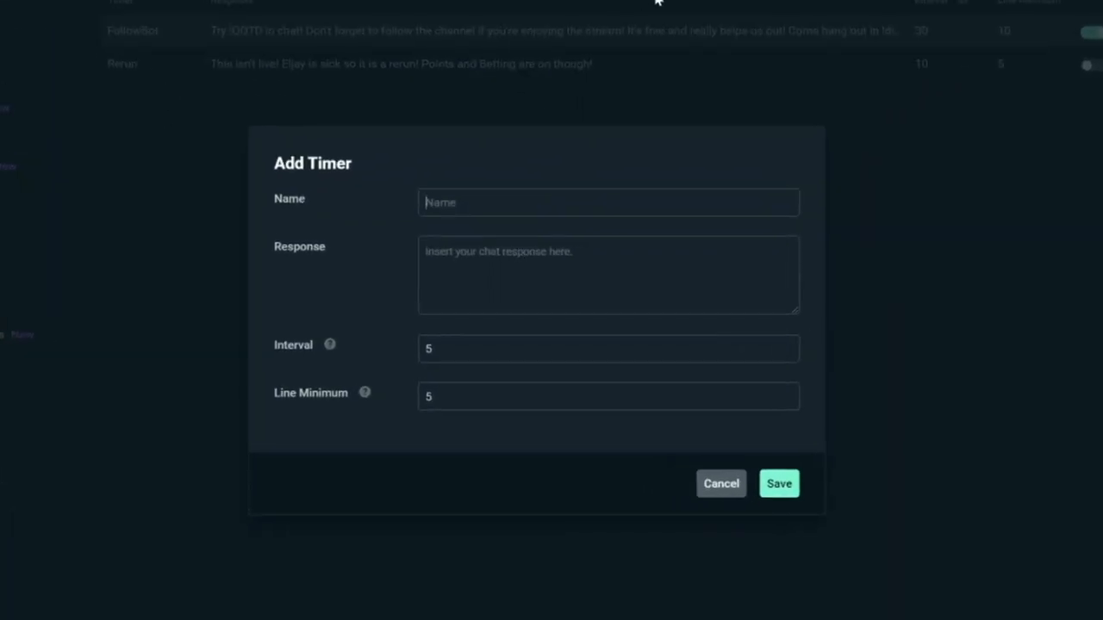
type("FollowBot")
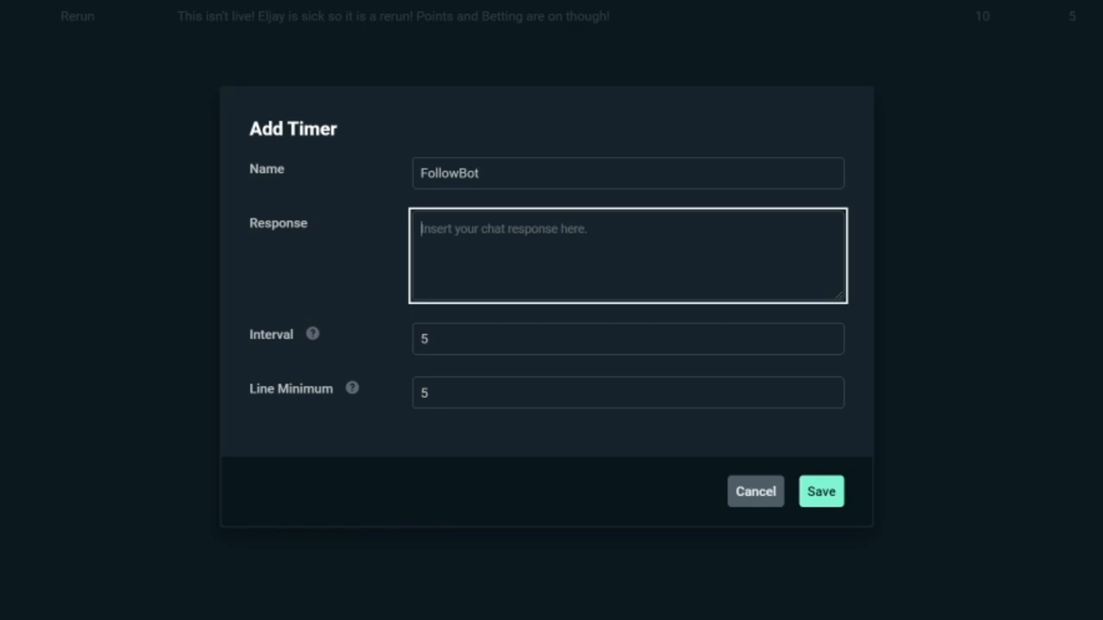
left_click(820, 490)
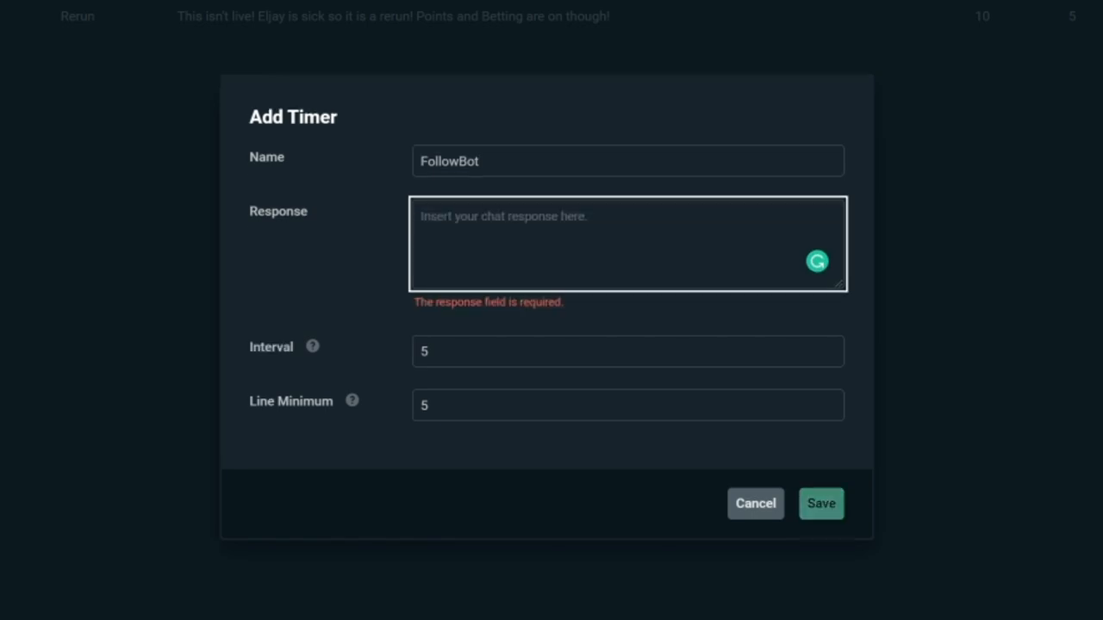
type("If you are enjo")
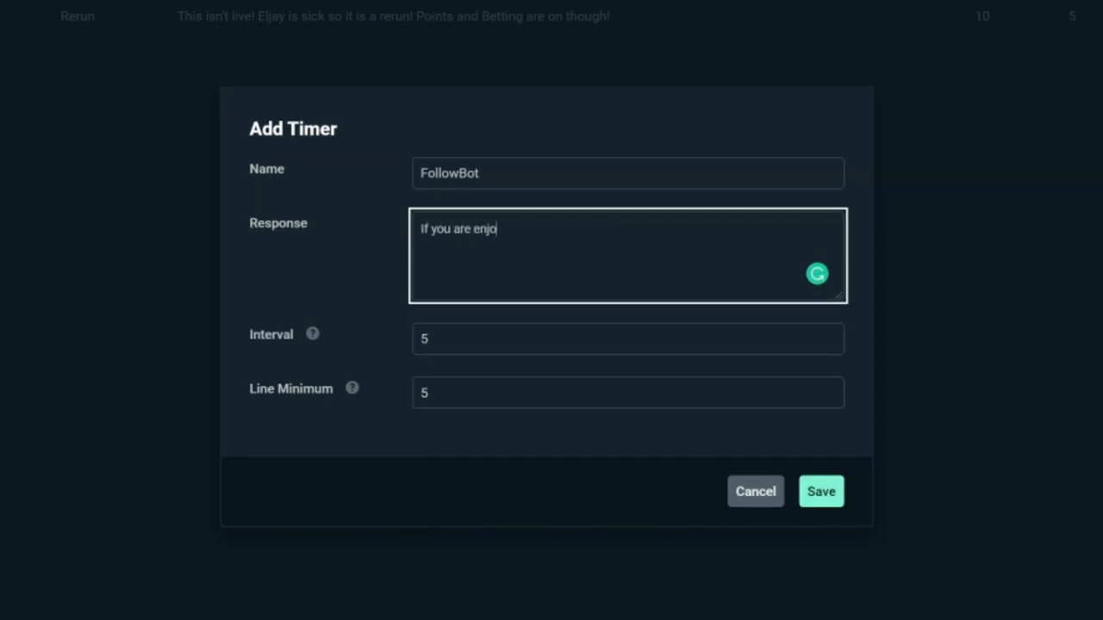
type("ying the channel")
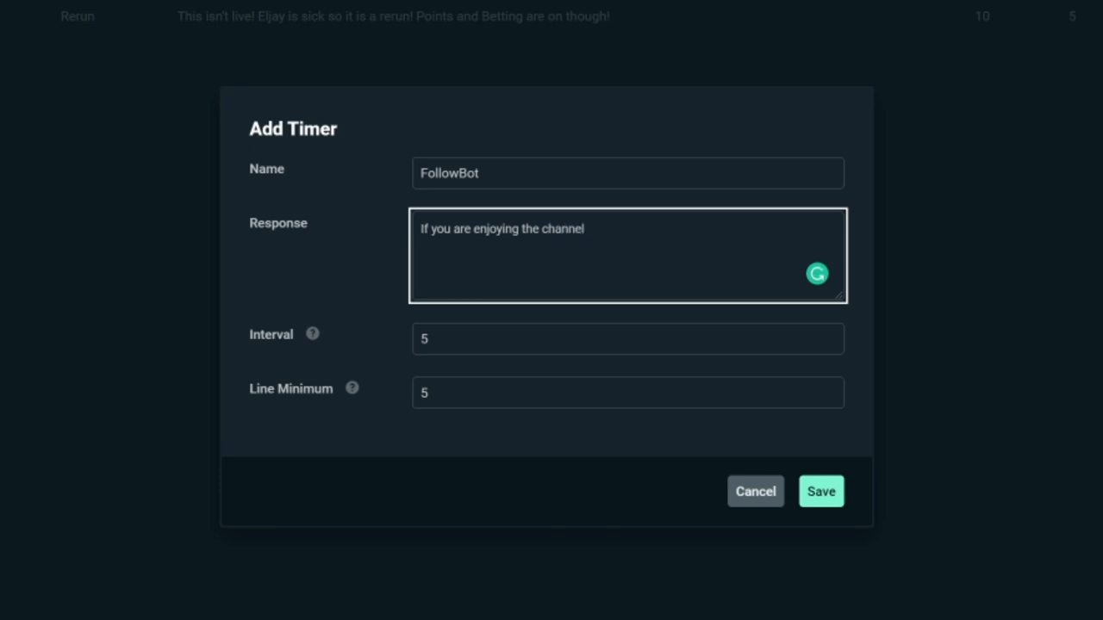
type(", consider follo")
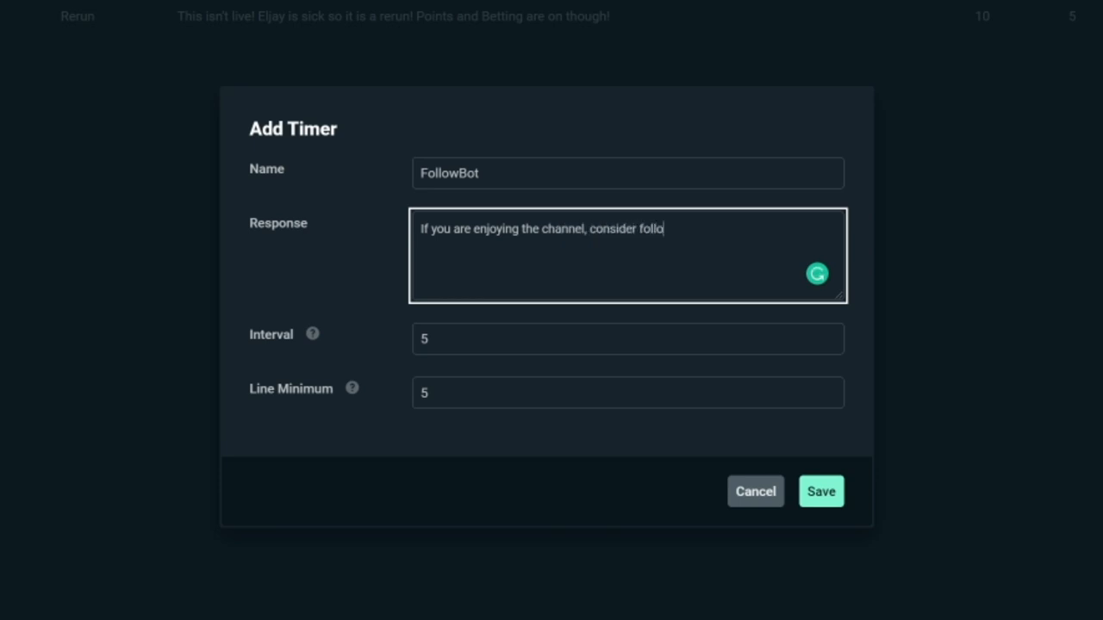
type("wing so you kn")
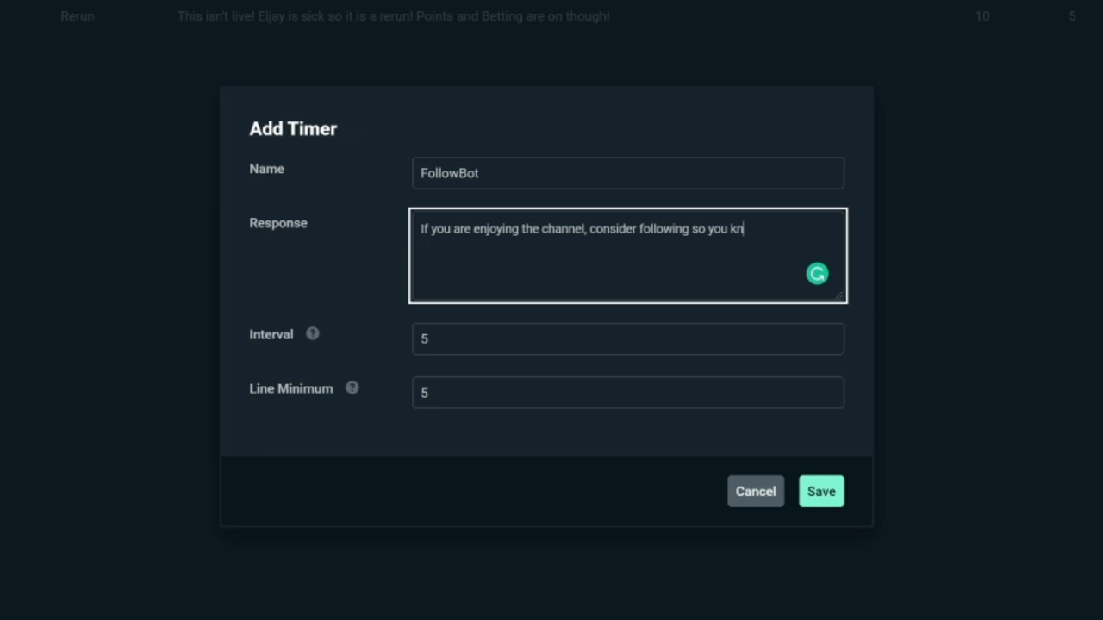
type("ow when we go")
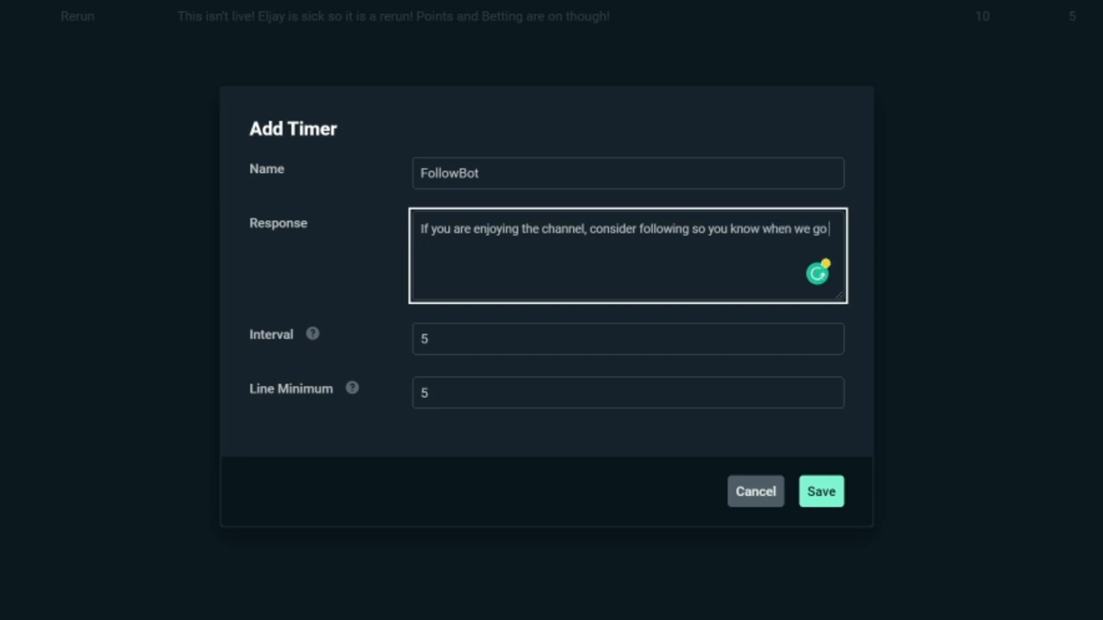
type("live!")
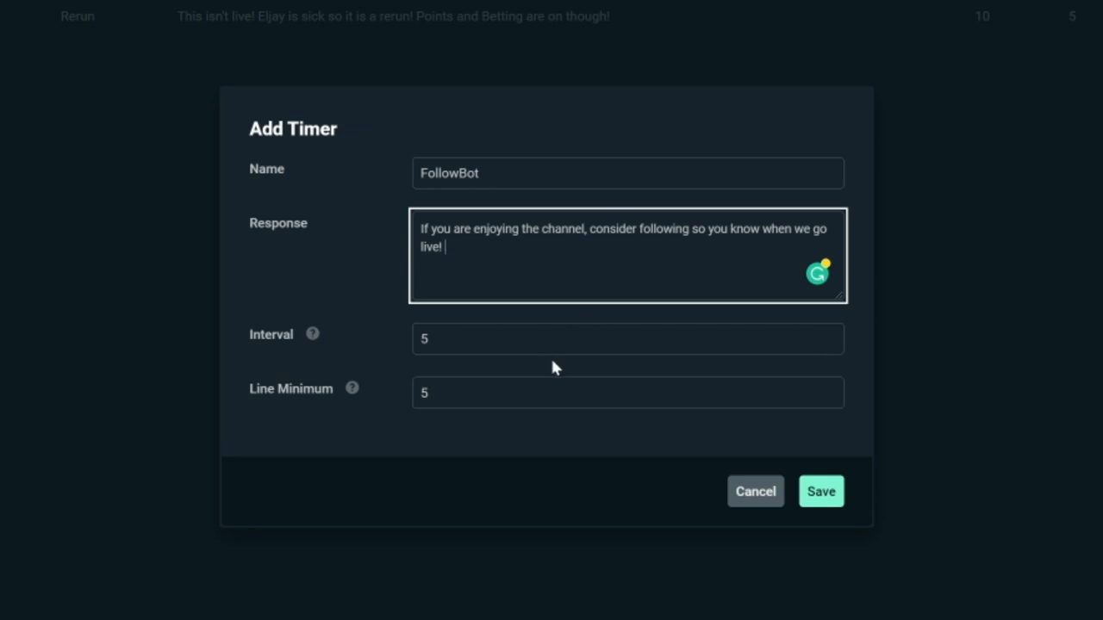
mouse_move(313, 334)
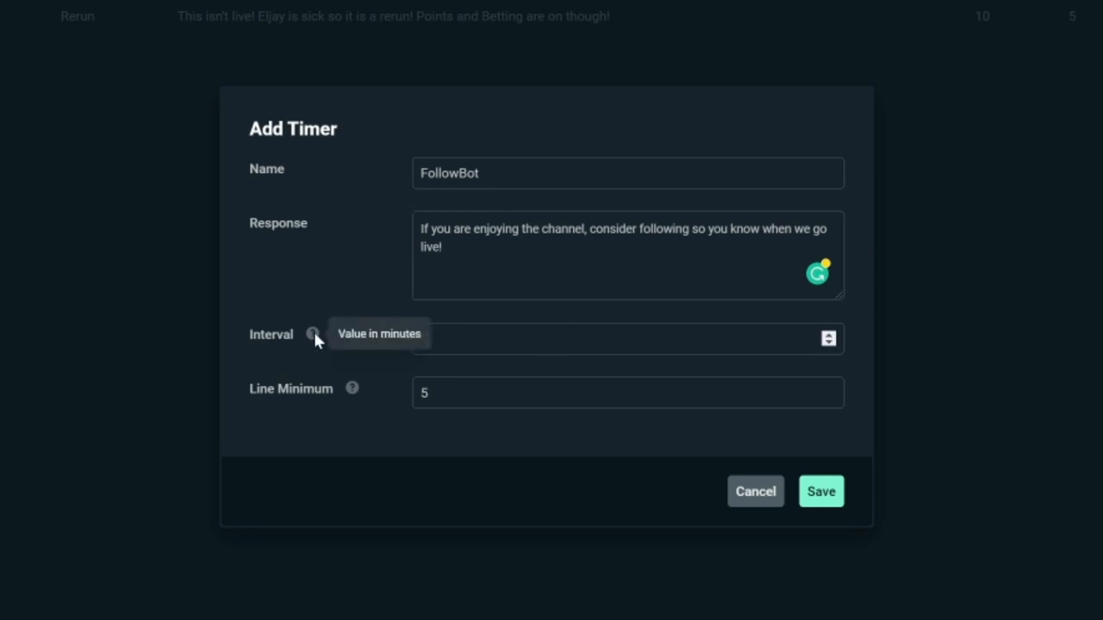
Set the timer's interval to 30 minutes and line minimum to 10, then save it.
type("30")
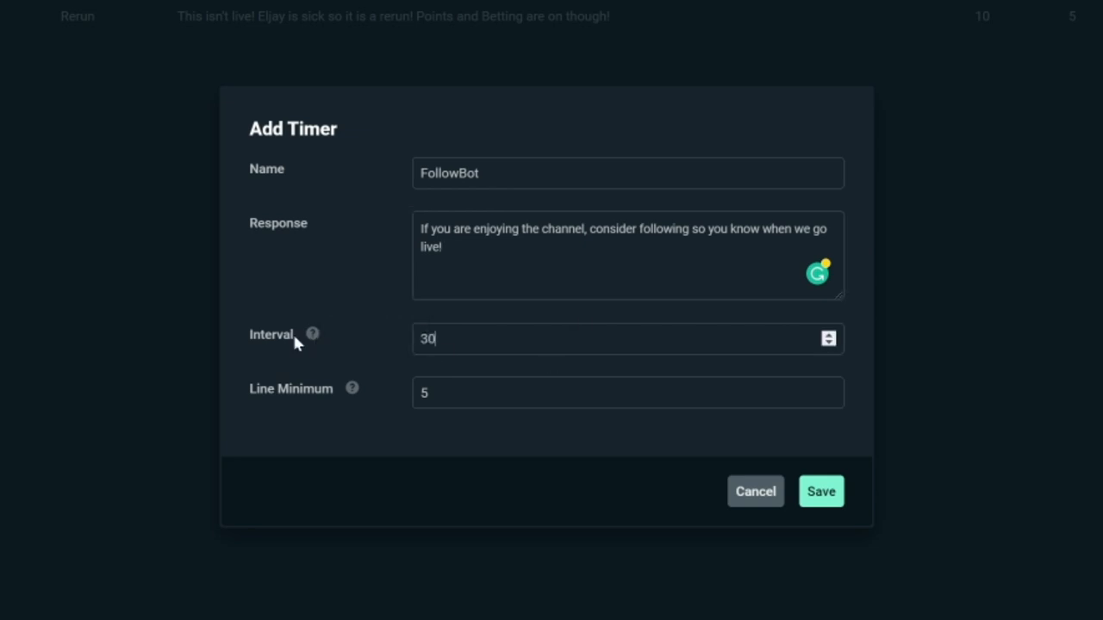
left_click(627, 392)
type("10")
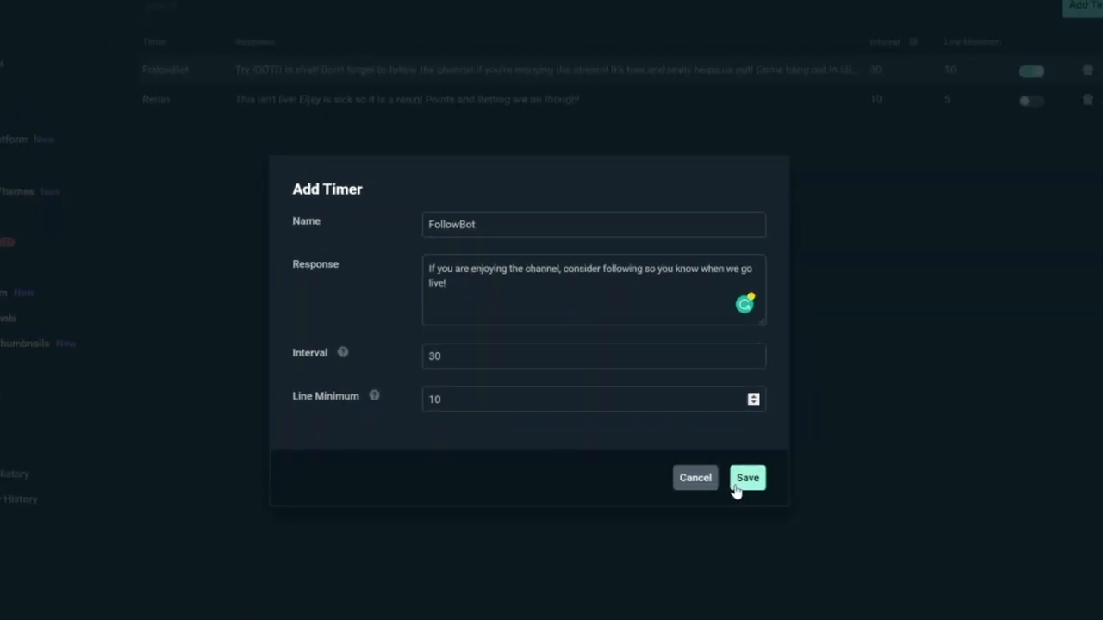
left_click(747, 477)
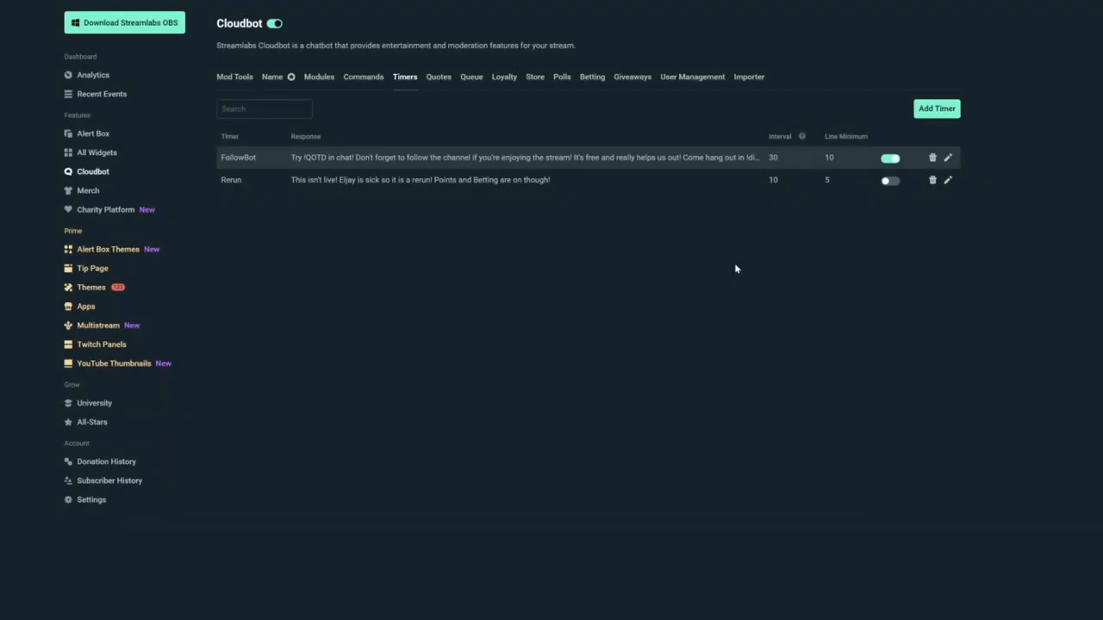